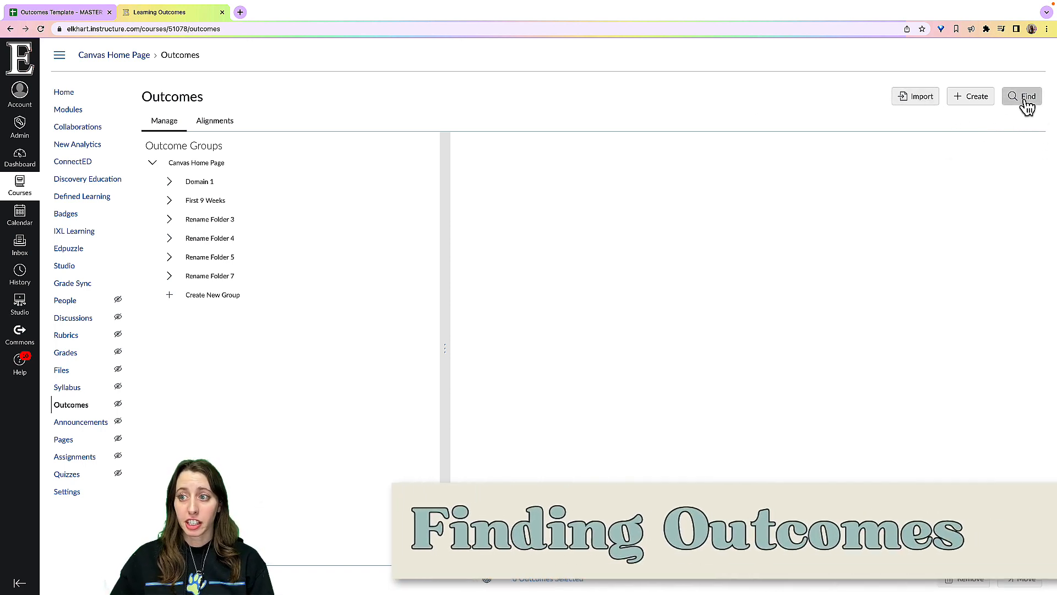
In the Add Outcomes finder, expand Account Standards and Elkhart Community Schools toward the Indiana Academic Standards
{"action": "left_click", "coordinate": [1022, 95]}
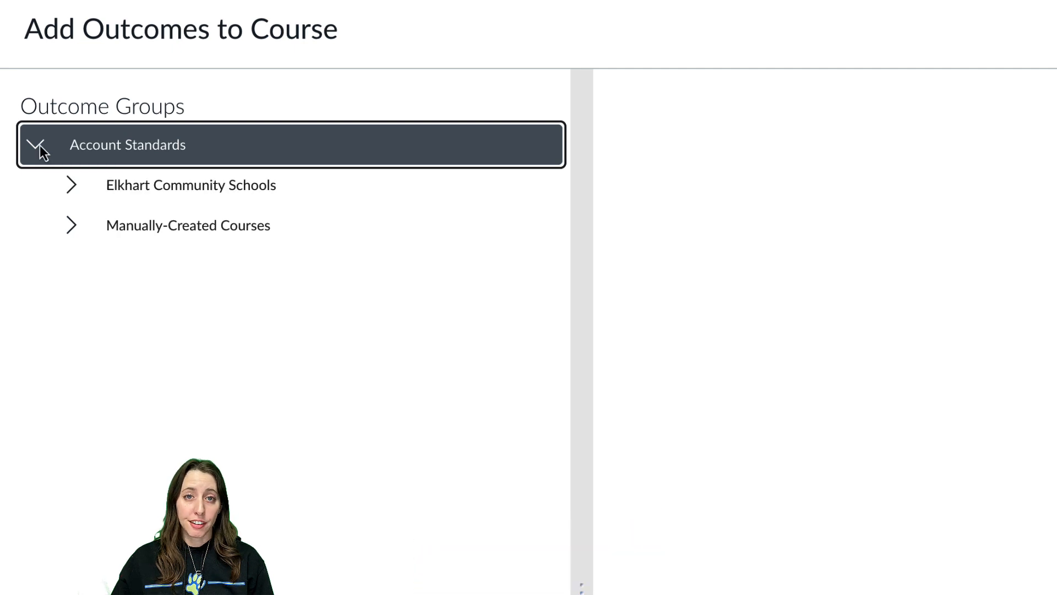
{"action": "left_click", "coordinate": [190, 185]}
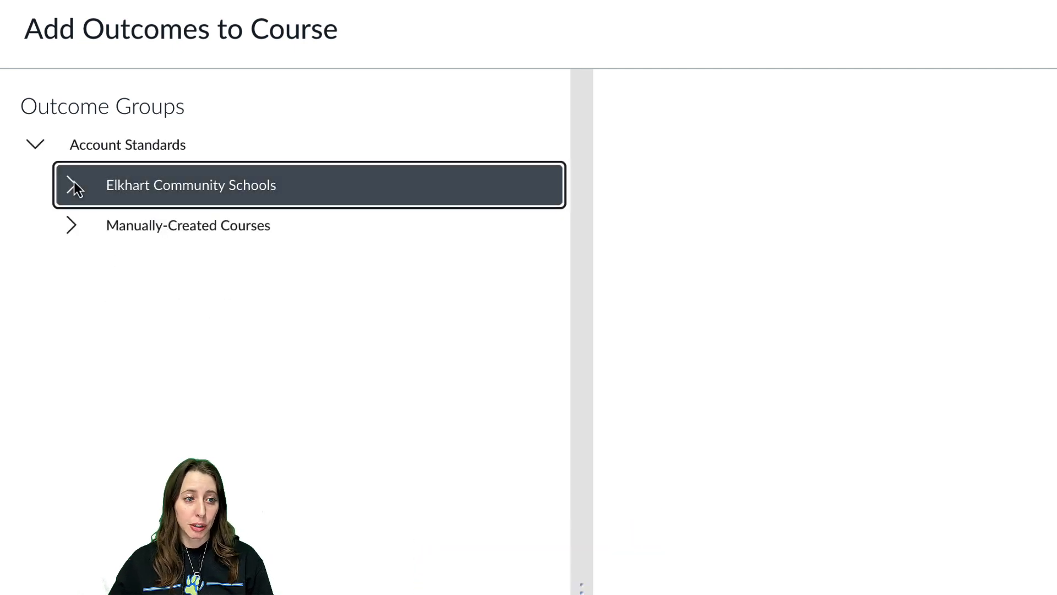
{"action": "left_click", "coordinate": [191, 185]}
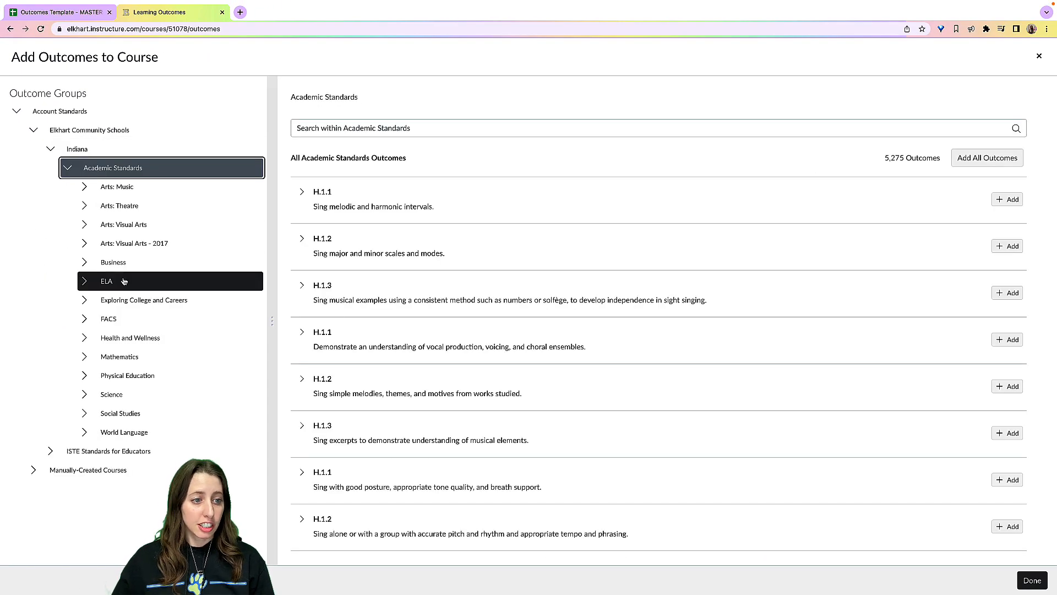
From ELA > English 11-12, add outcome RV. 2.1 to the course and finish with Done
{"action": "left_click", "coordinate": [106, 281]}
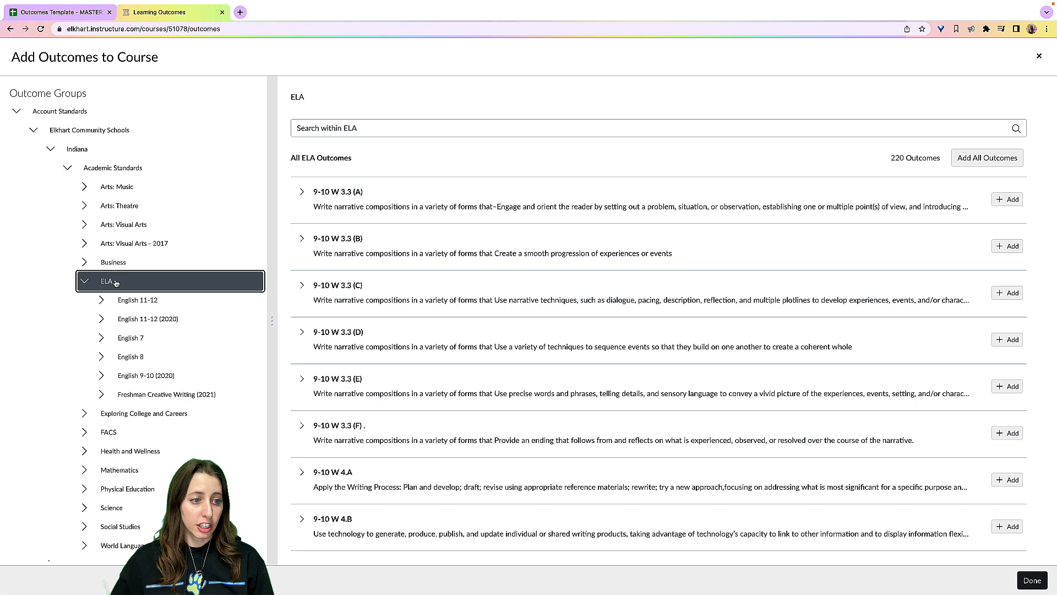
{"action": "left_click", "coordinate": [137, 300]}
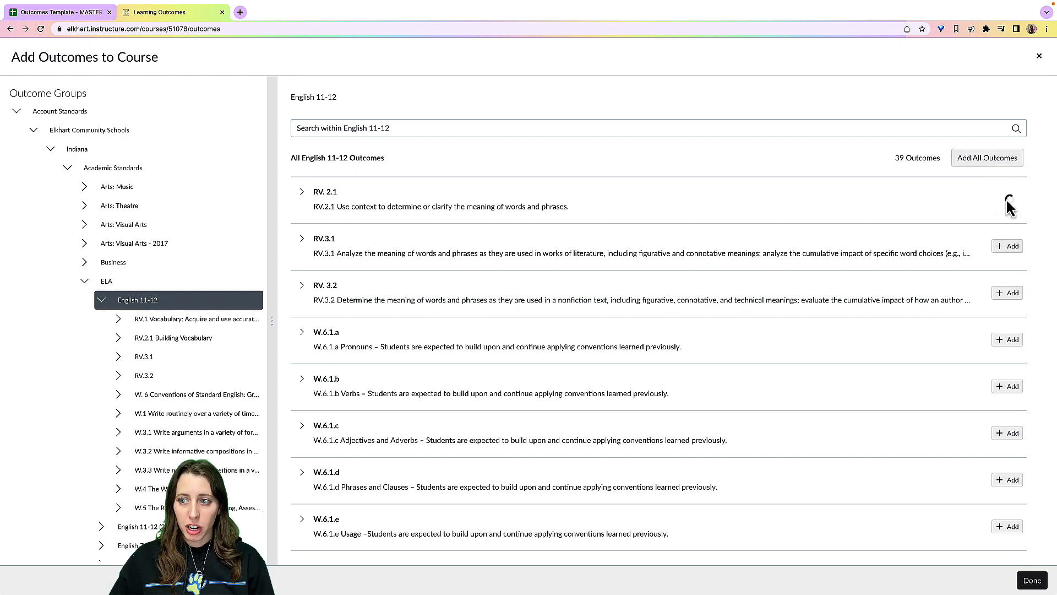
{"action": "left_click", "coordinate": [986, 156]}
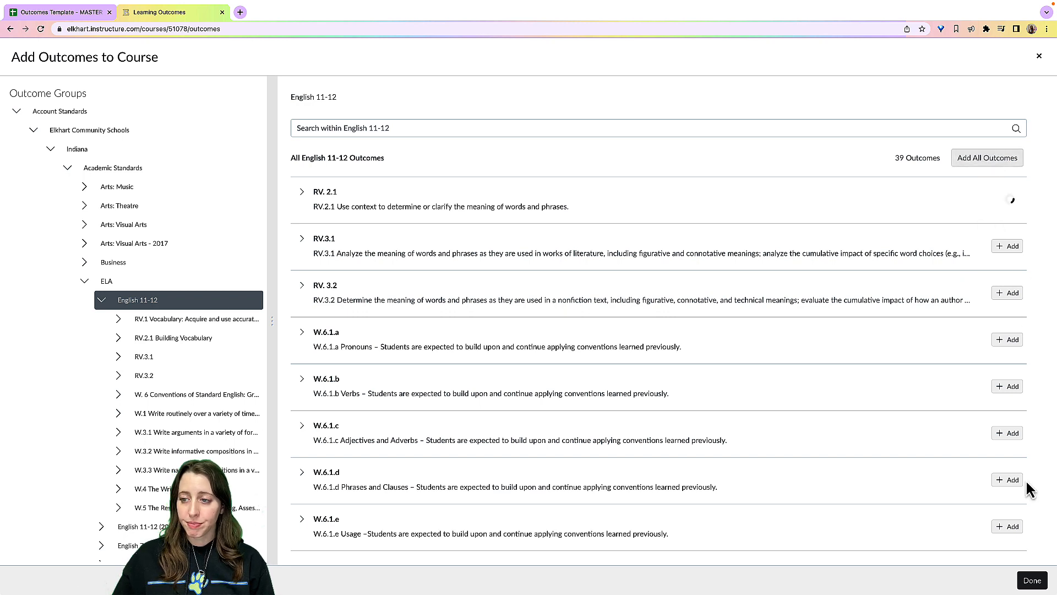
{"action": "left_click", "coordinate": [1006, 199]}
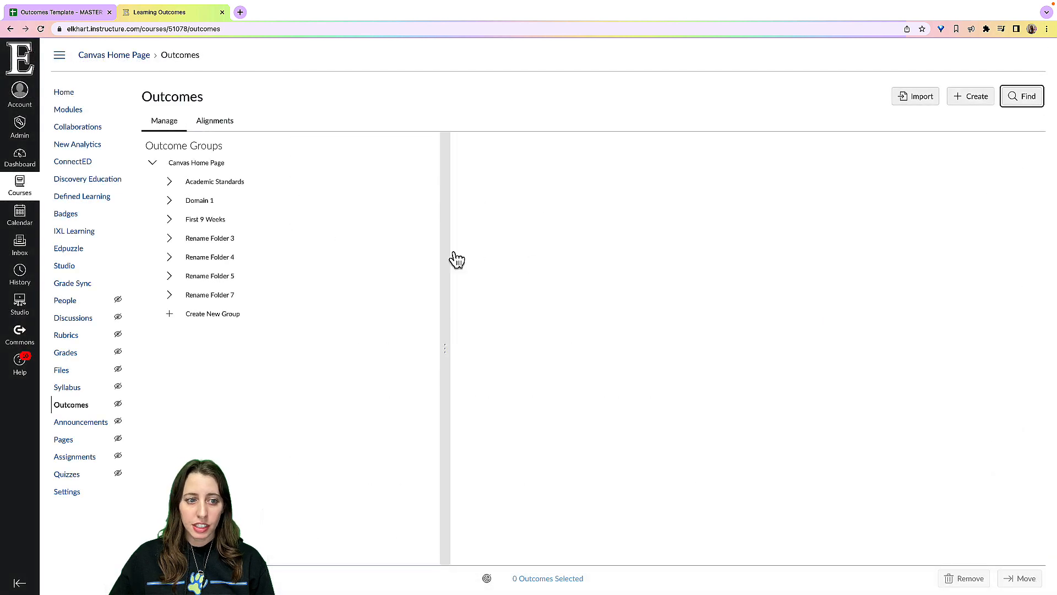
Show the Academic Standards group's outcomes and bring up the kebab options for RV. 2.1
{"action": "left_click", "coordinate": [214, 181]}
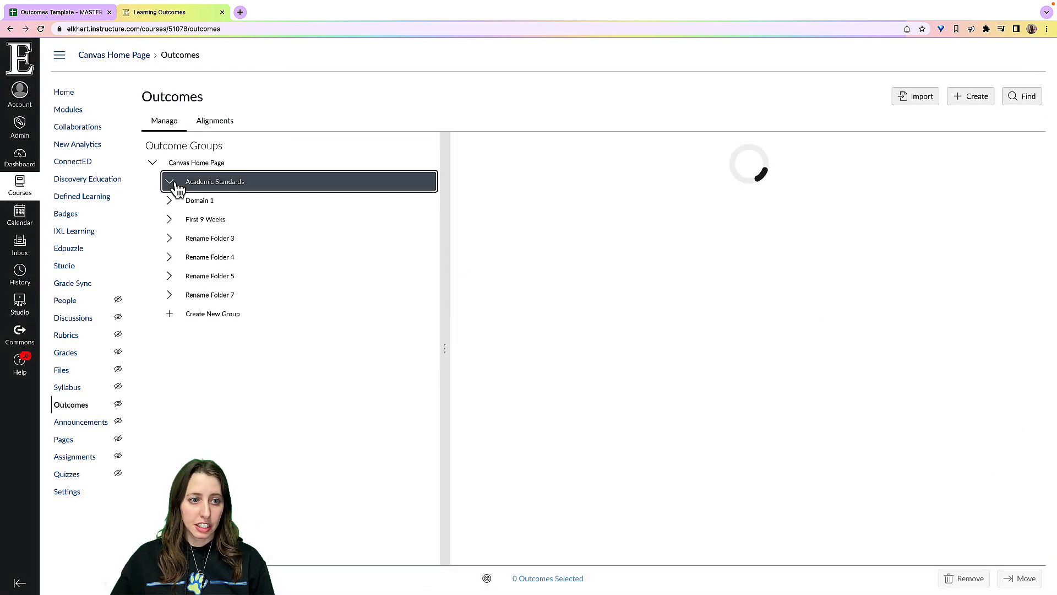
{"action": "left_click", "coordinate": [177, 181]}
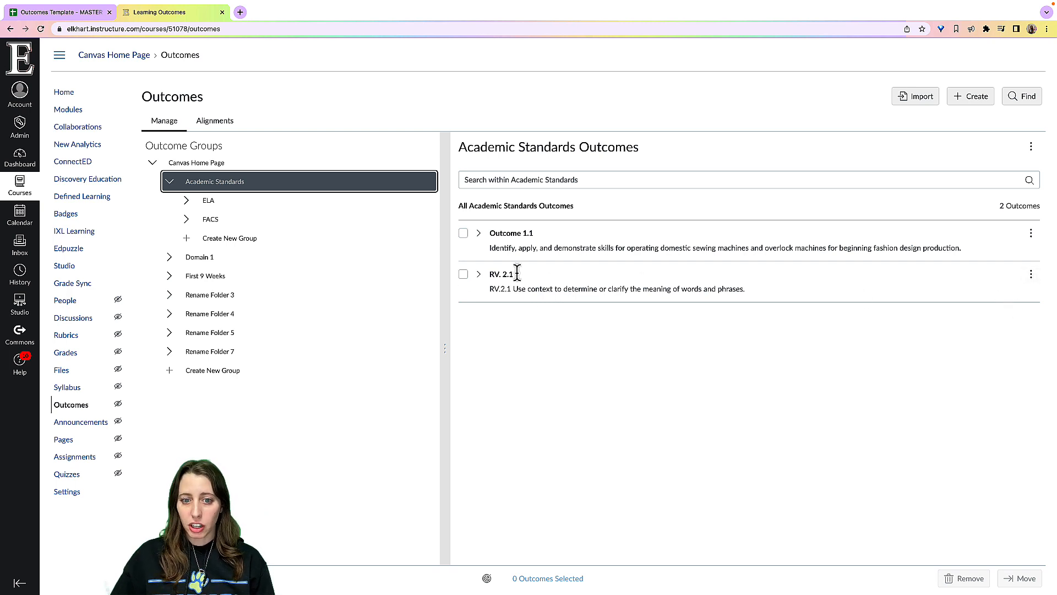
{"action": "left_click", "coordinate": [1031, 274]}
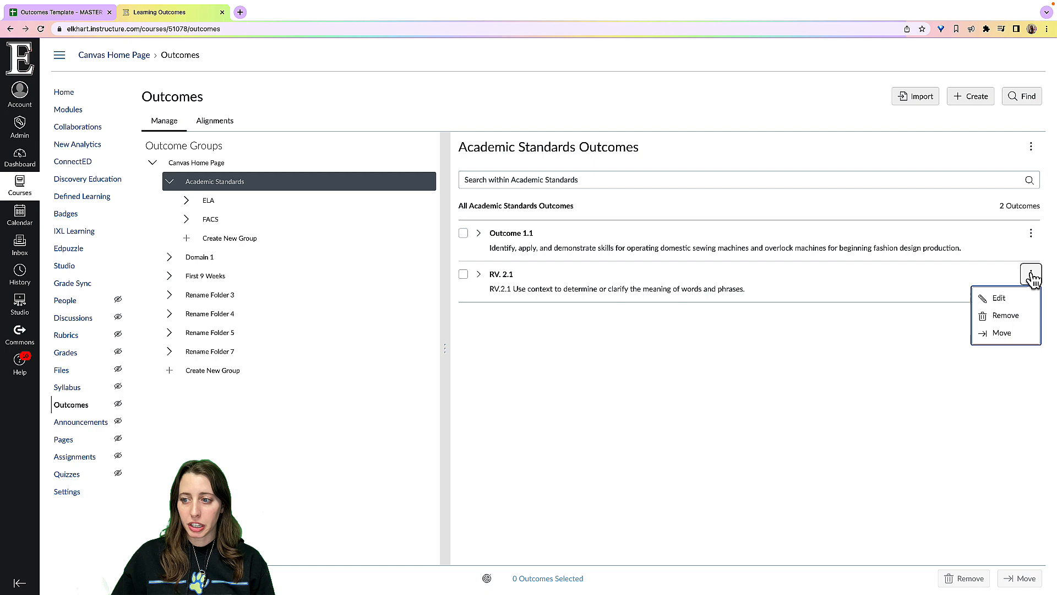
{"action": "left_click", "coordinate": [999, 297]}
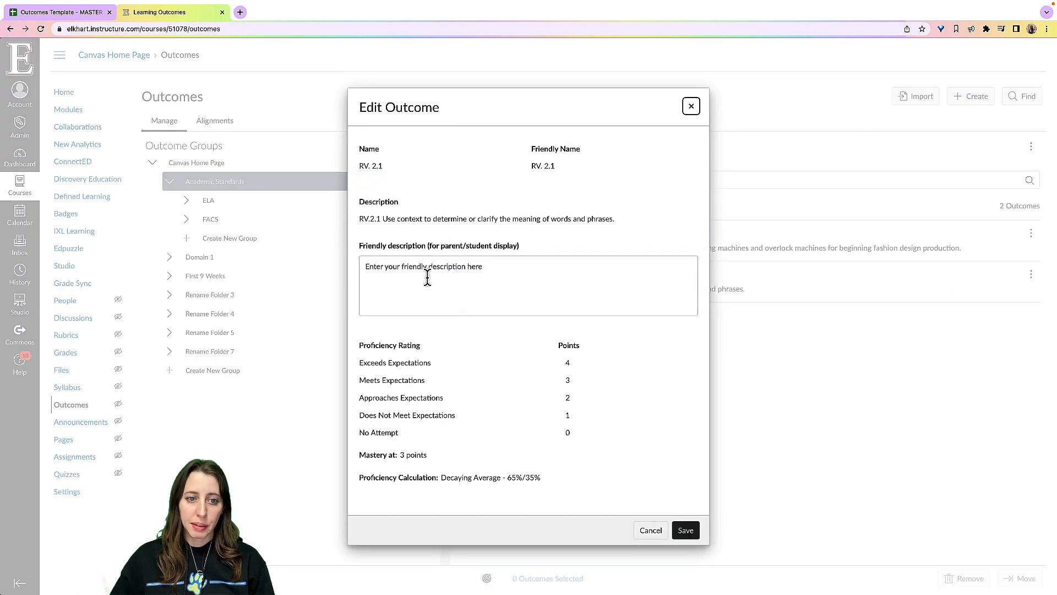
{"action": "left_click", "coordinate": [528, 286]}
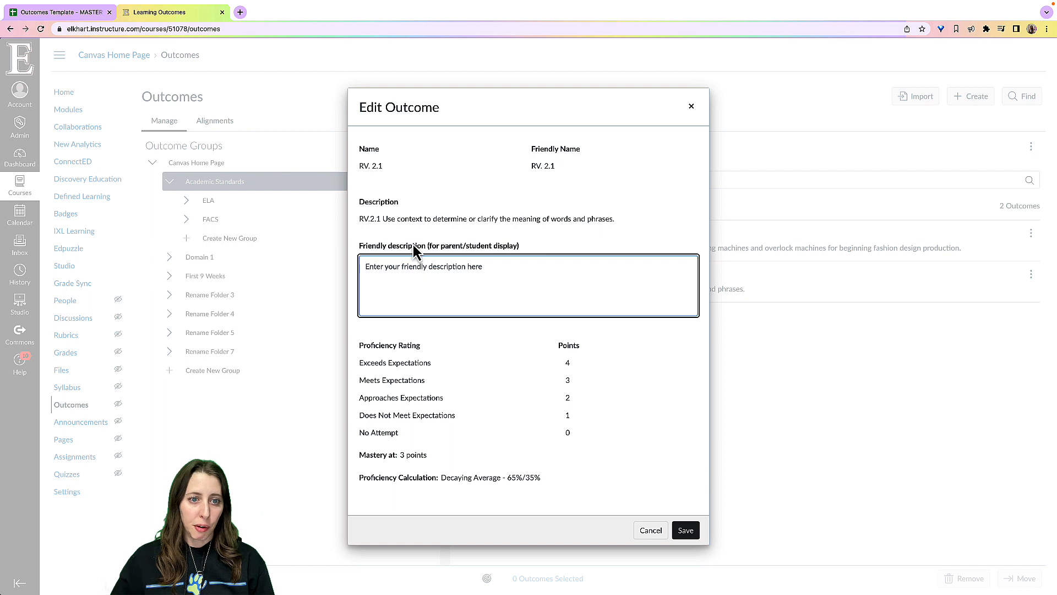
{"action": "double_click", "coordinate": [370, 166]}
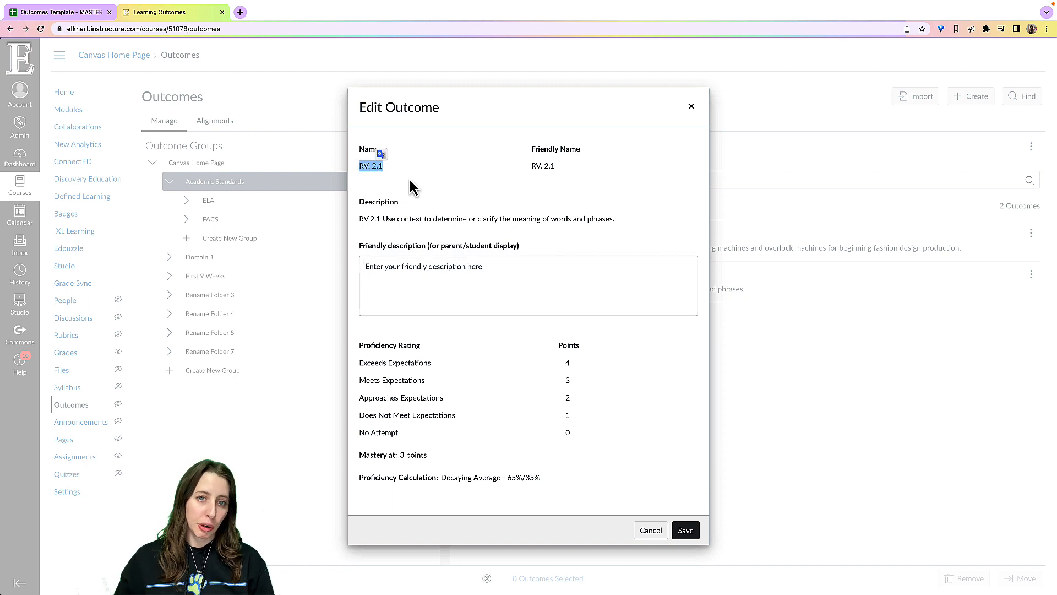
{"action": "mouse_move", "coordinate": [640, 126]}
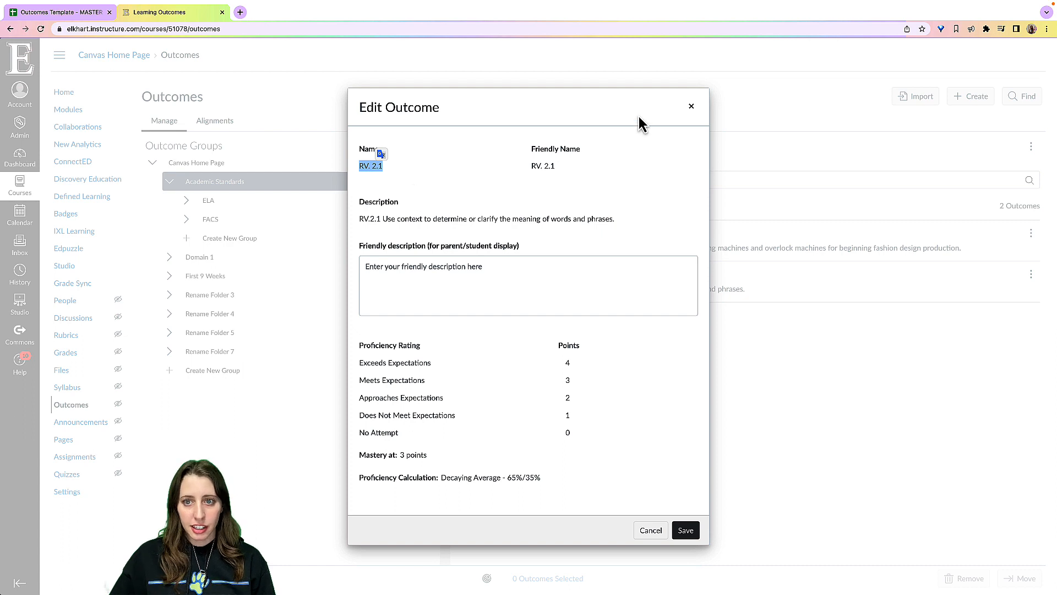
{"action": "left_click", "coordinate": [650, 530]}
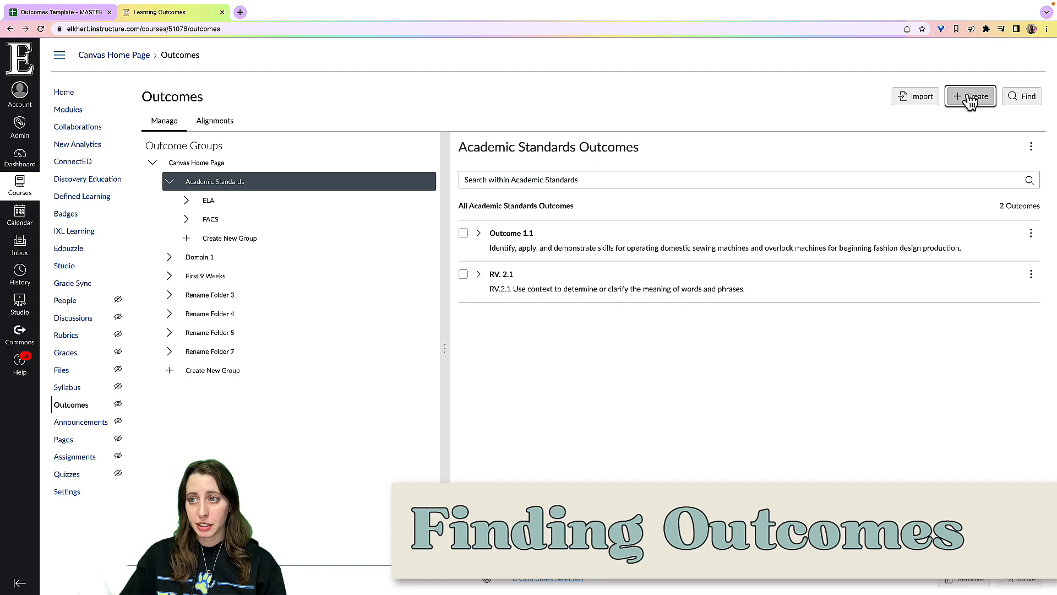
Start a new outcome and rename its top proficiency rating from Exceeds Mastery to Mastery
{"action": "left_click", "coordinate": [970, 96]}
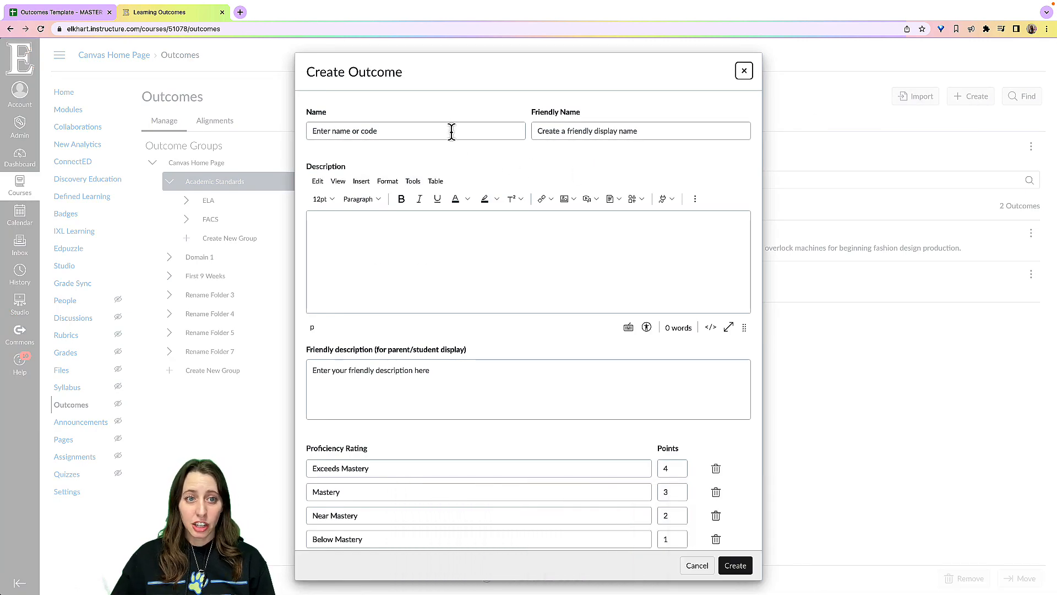
{"action": "mouse_move", "coordinate": [755, 130]}
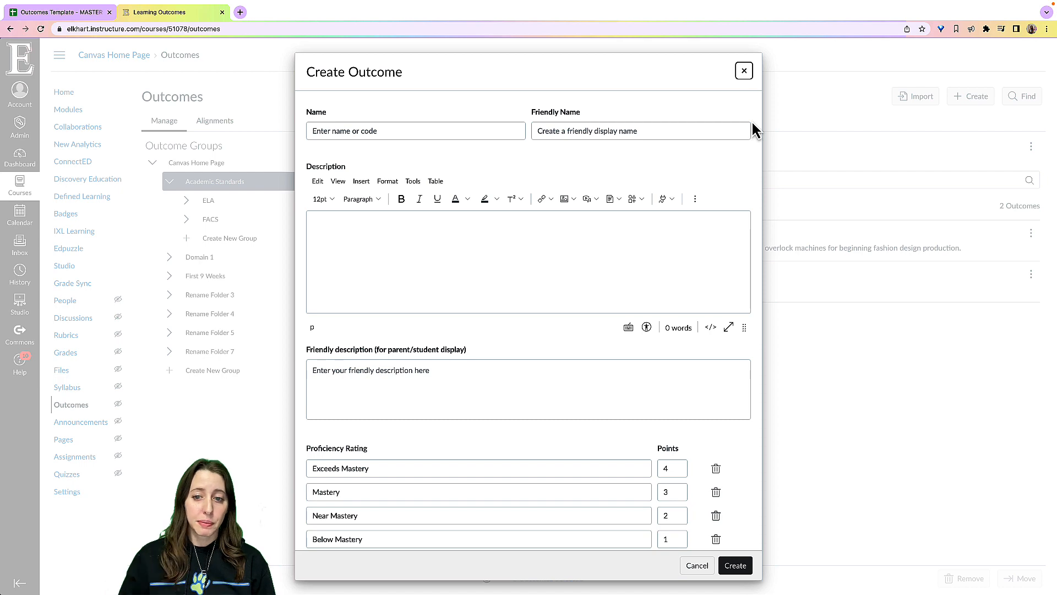
{"action": "mouse_move", "coordinate": [583, 339]}
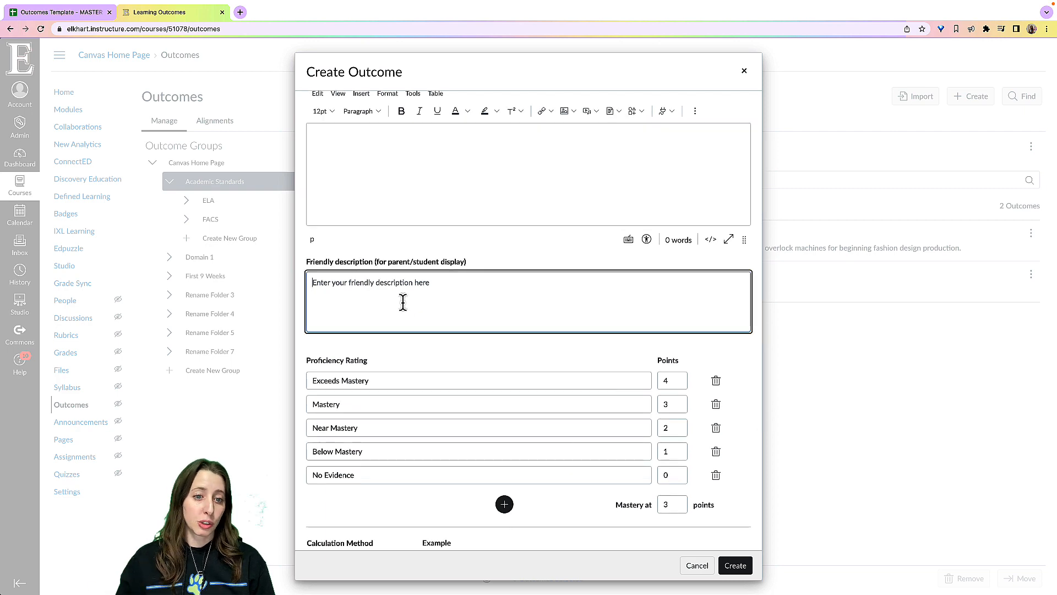
{"action": "mouse_move", "coordinate": [422, 292]}
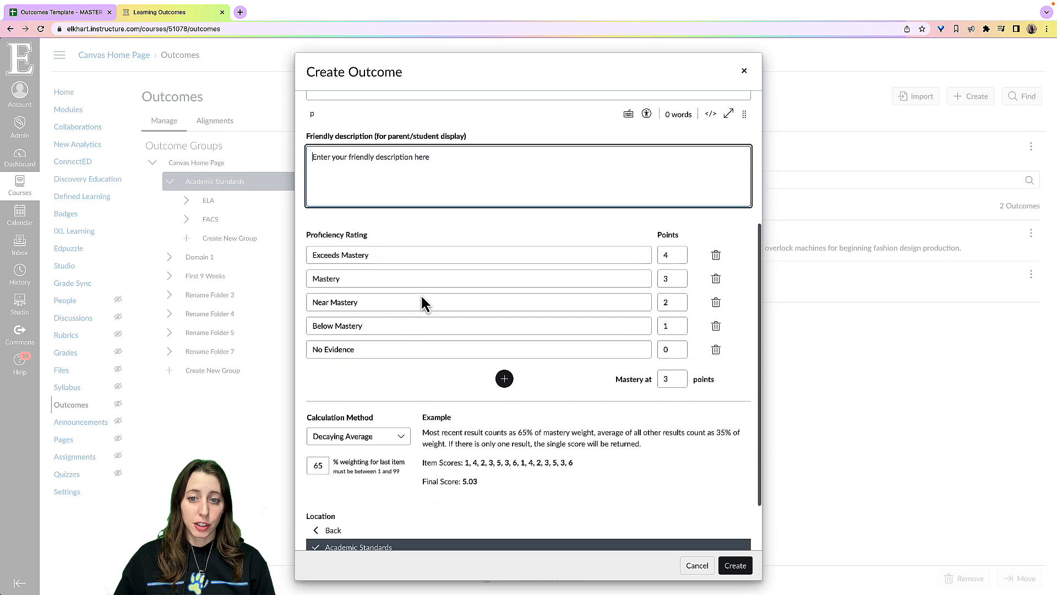
{"action": "left_click", "coordinate": [370, 254]}
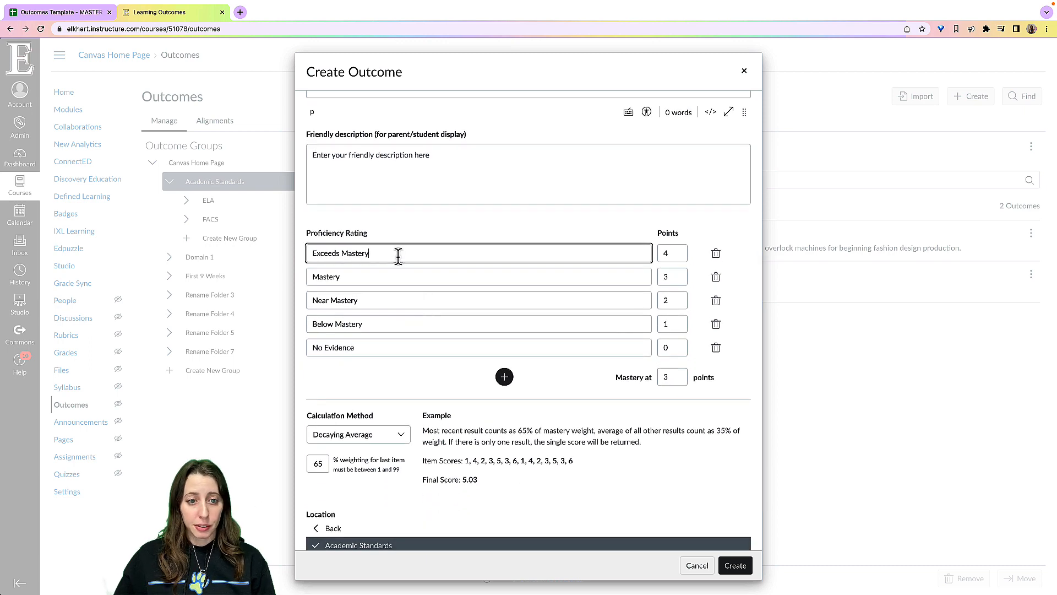
{"action": "double_click", "coordinate": [340, 253]}
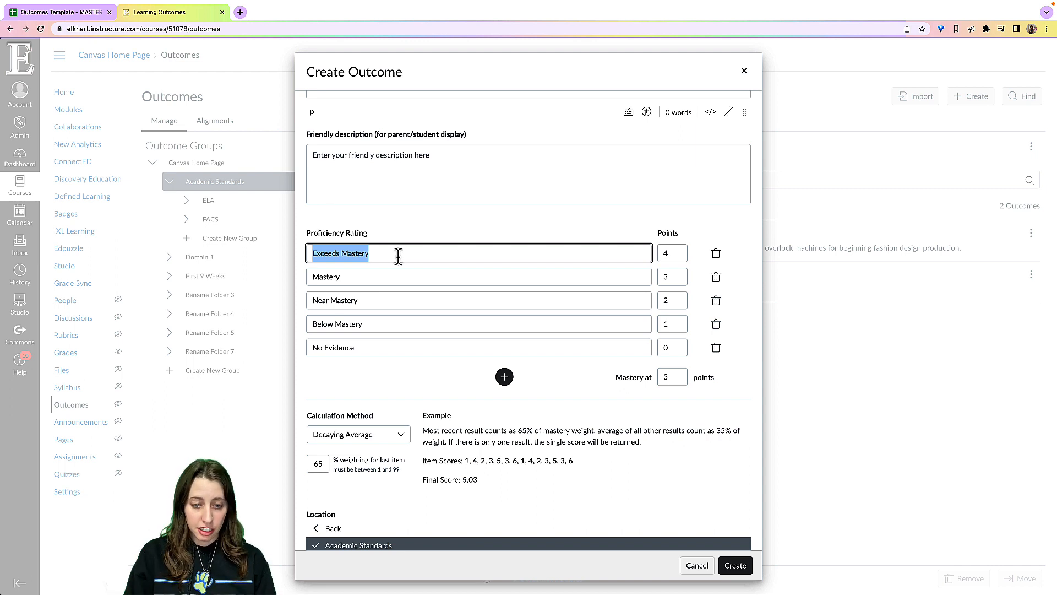
{"action": "type", "text": "Mastery"}
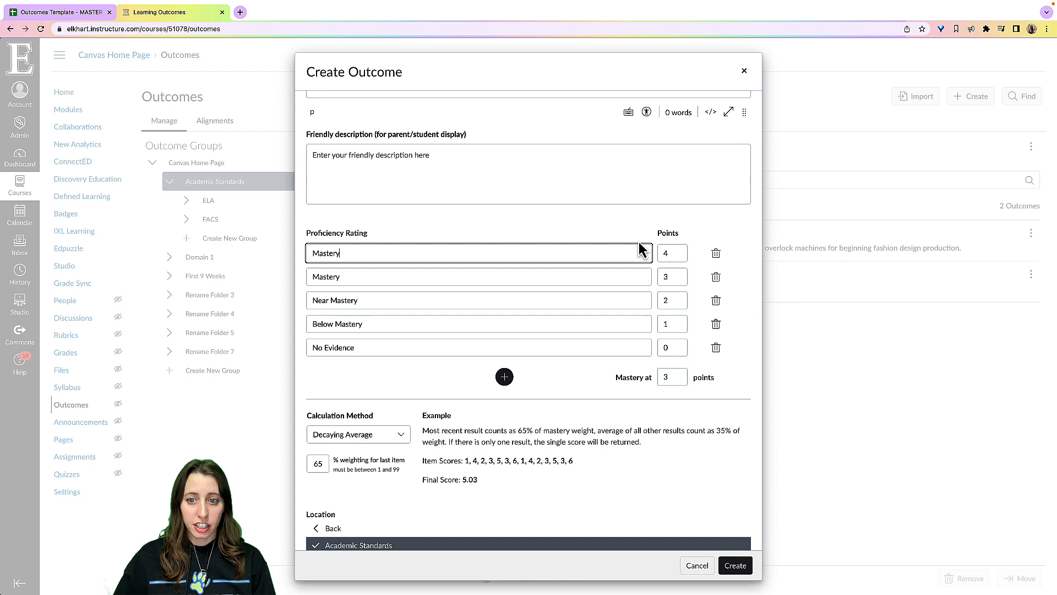
Try the n Number of Times and Decaying Average calculation methods on the new outcome form
{"action": "left_click", "coordinate": [715, 276]}
{"action": "type", "text": "Proficient"}
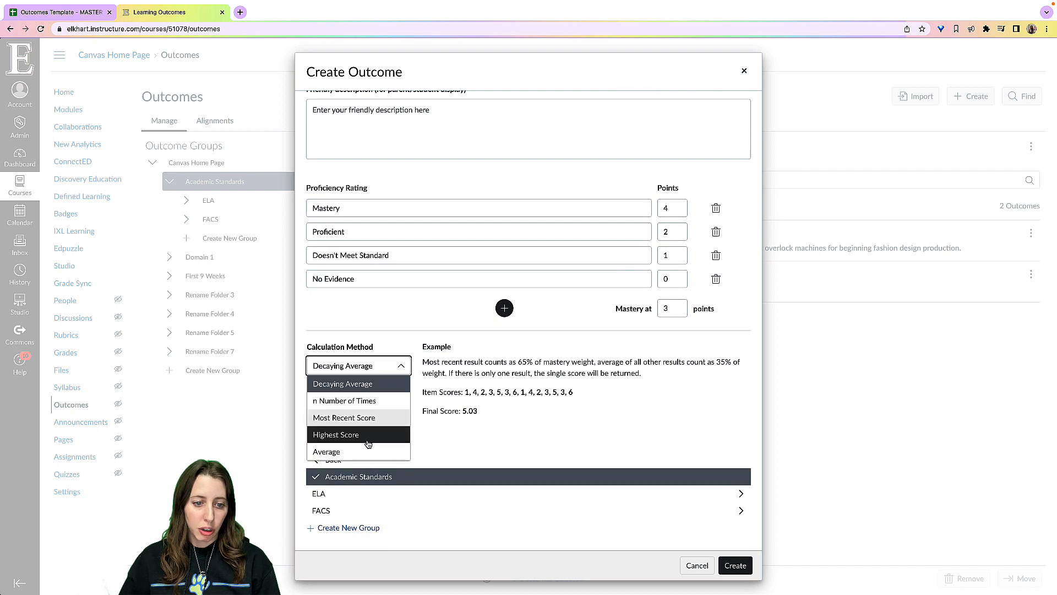
{"action": "mouse_move", "coordinate": [343, 400]}
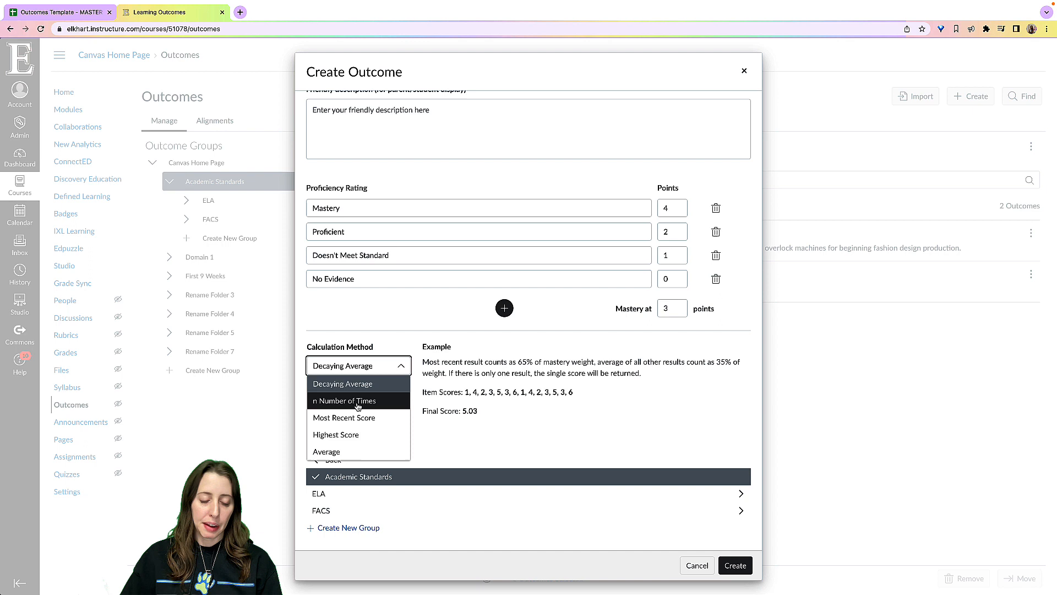
{"action": "left_click", "coordinate": [346, 400]}
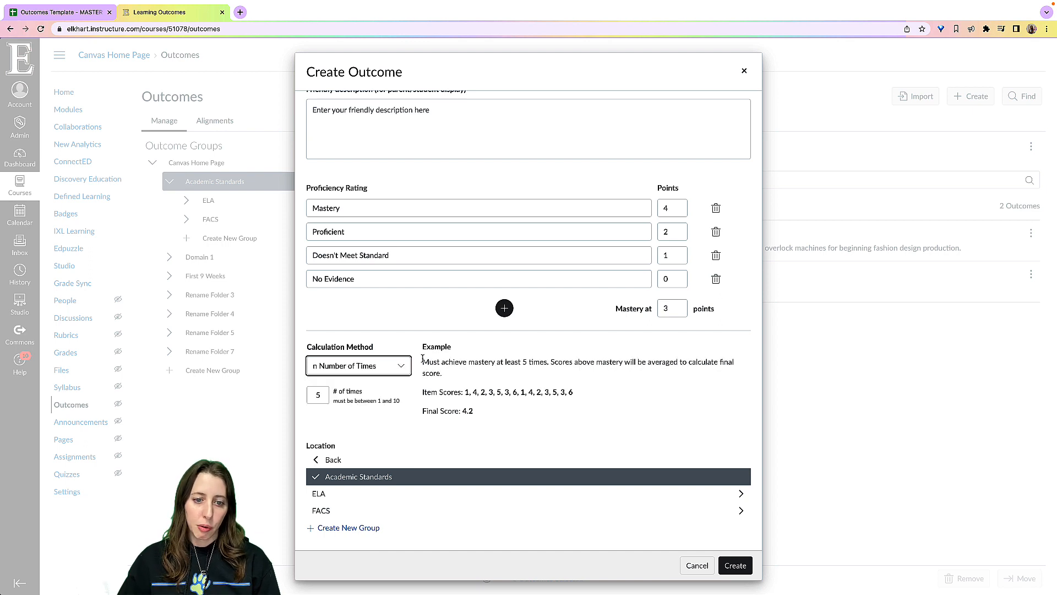
{"action": "left_click_drag", "start_coordinate": [421, 361], "coordinate": [472, 410]}
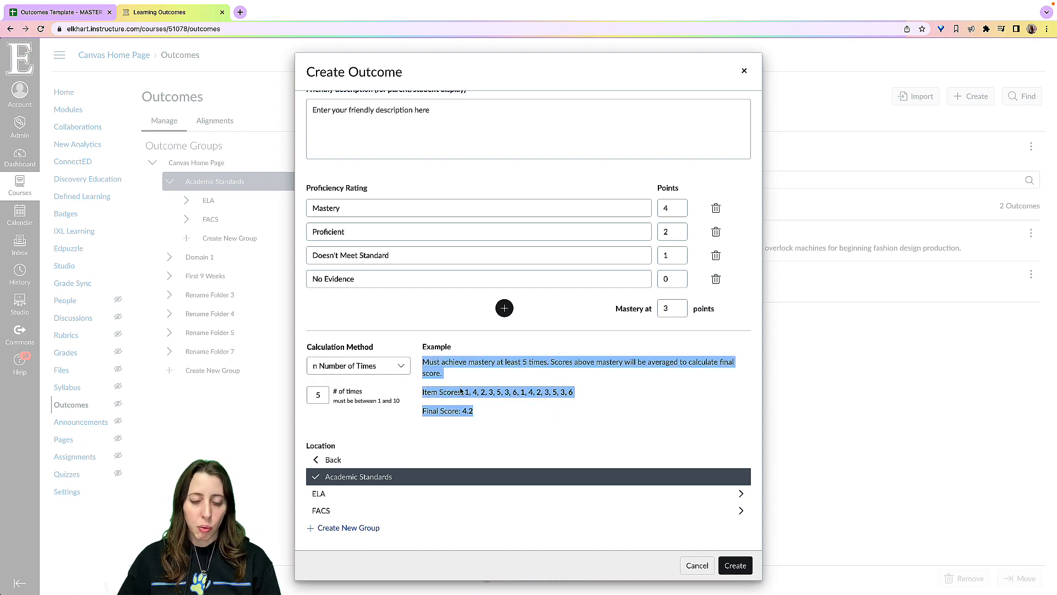
{"action": "mouse_move", "coordinate": [475, 418]}
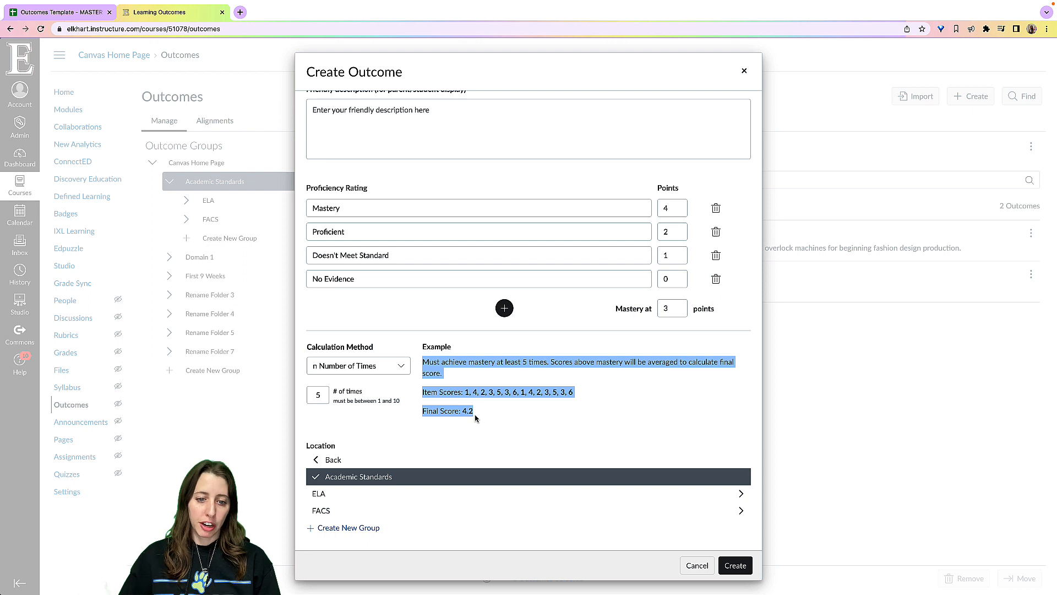
{"action": "left_click", "coordinate": [357, 366]}
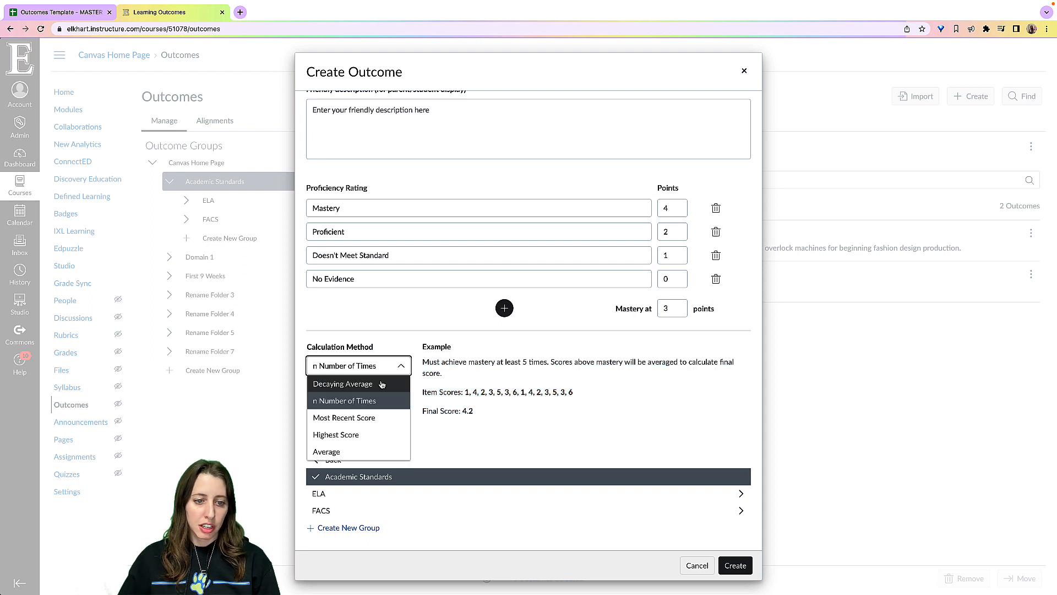
{"action": "left_click", "coordinate": [343, 383]}
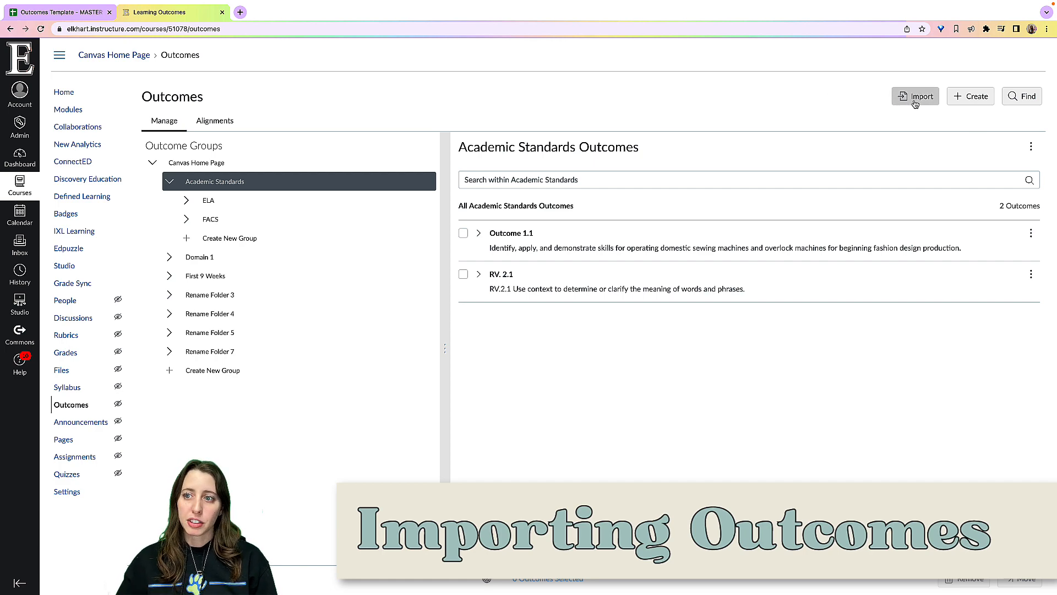
Bring up the Import Outcomes upload page, then switch to the Outcomes Template spreadsheet
{"action": "left_click", "coordinate": [915, 96]}
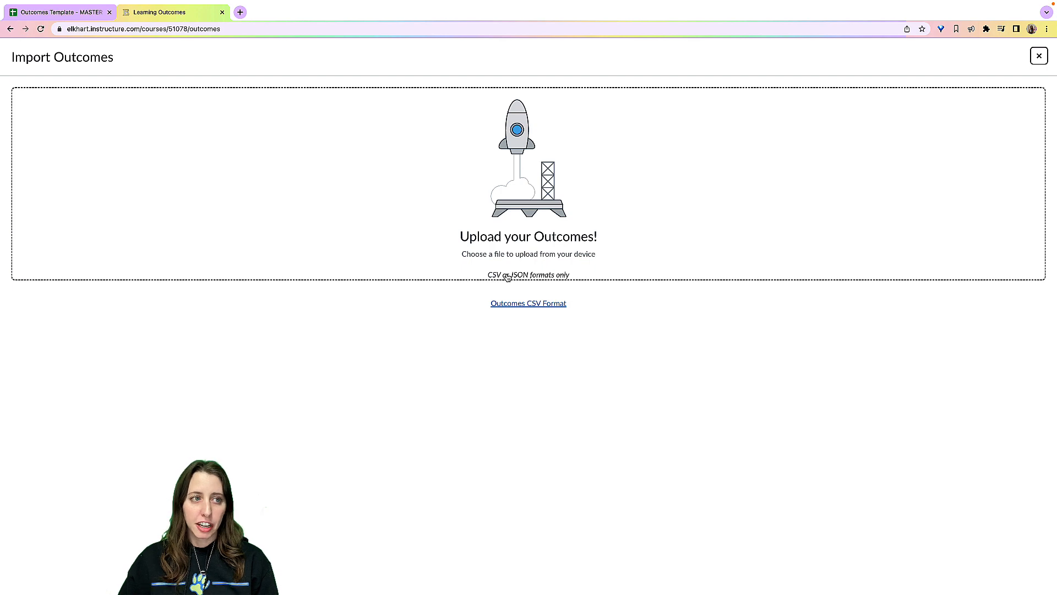
{"action": "left_click", "coordinate": [57, 12]}
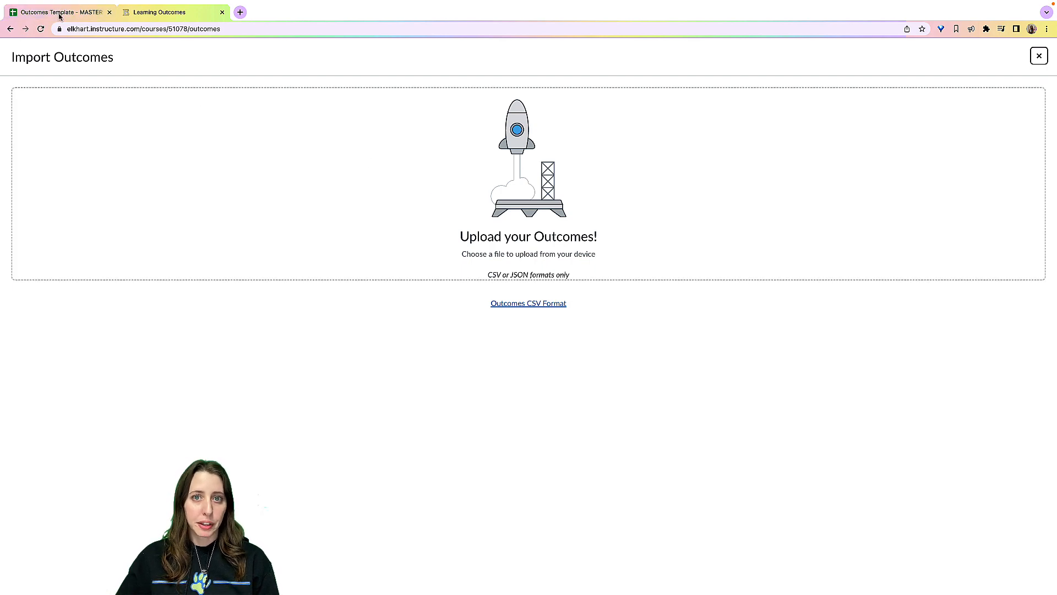
{"action": "left_click", "coordinate": [57, 13]}
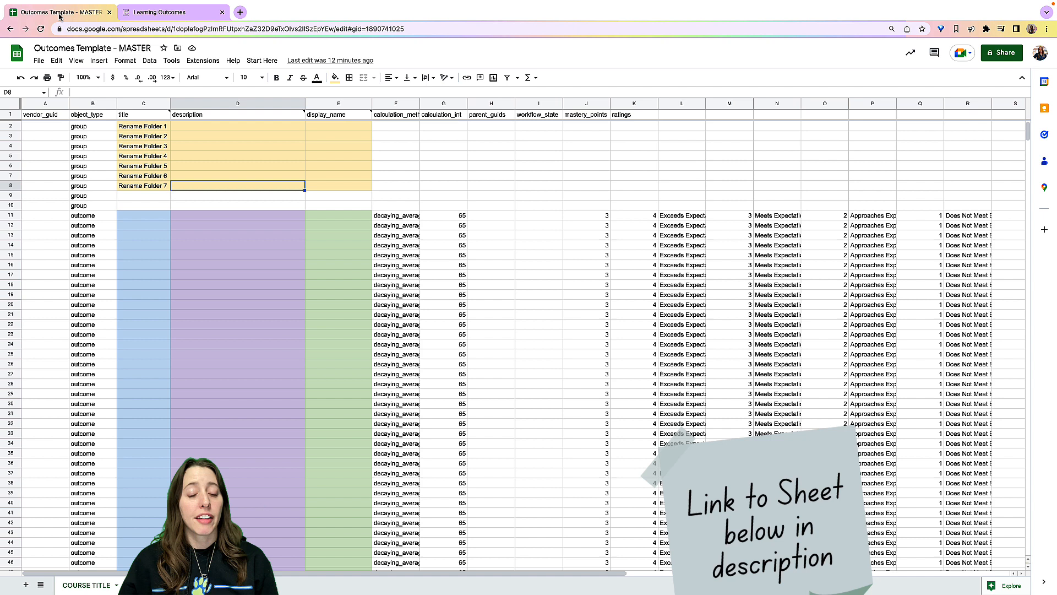
Show the template's How to use this directions and start filling the first outcome row with Standard 1
{"action": "scroll", "scroll_direction": "down", "scroll_amount": 3}
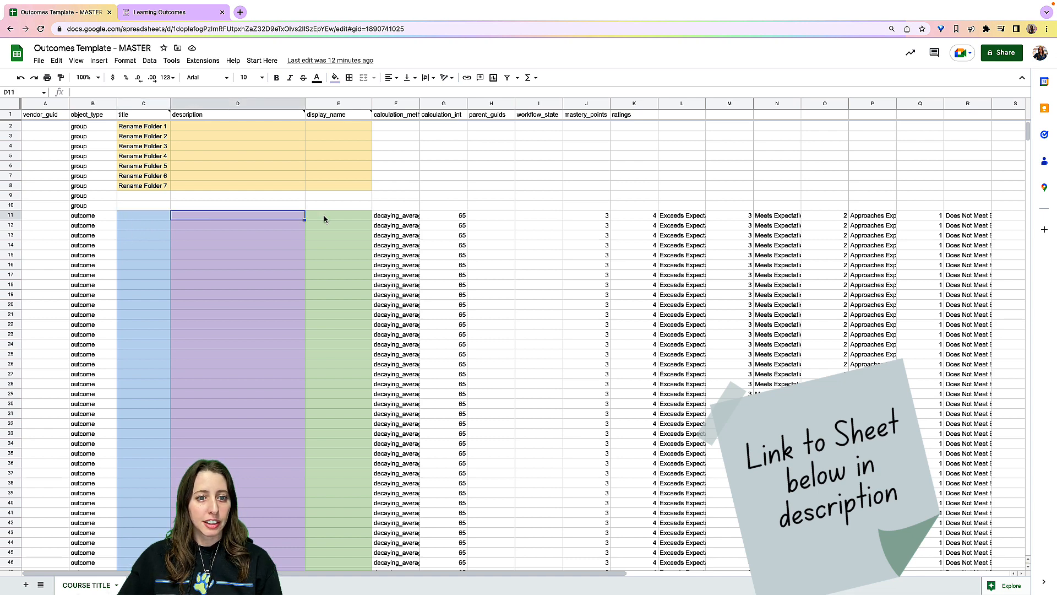
{"action": "left_click", "coordinate": [339, 215]}
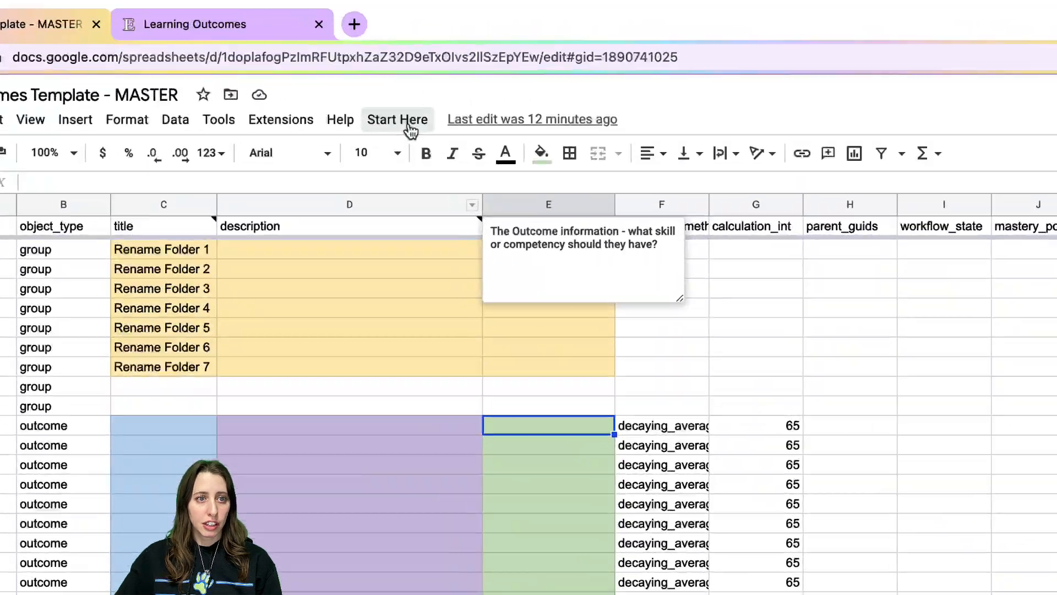
{"action": "left_click", "coordinate": [397, 120]}
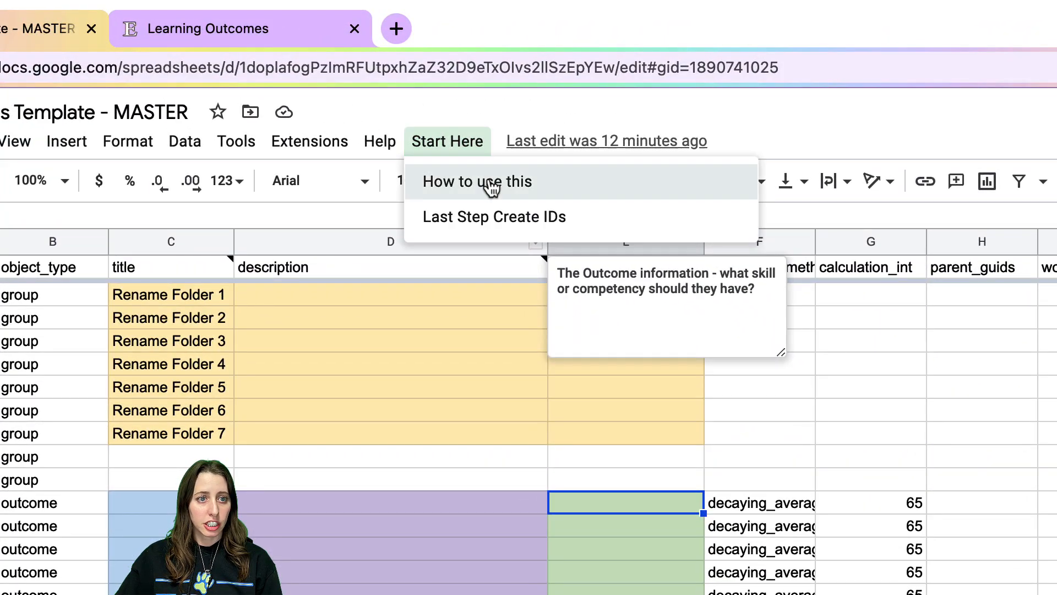
{"action": "left_click", "coordinate": [476, 181]}
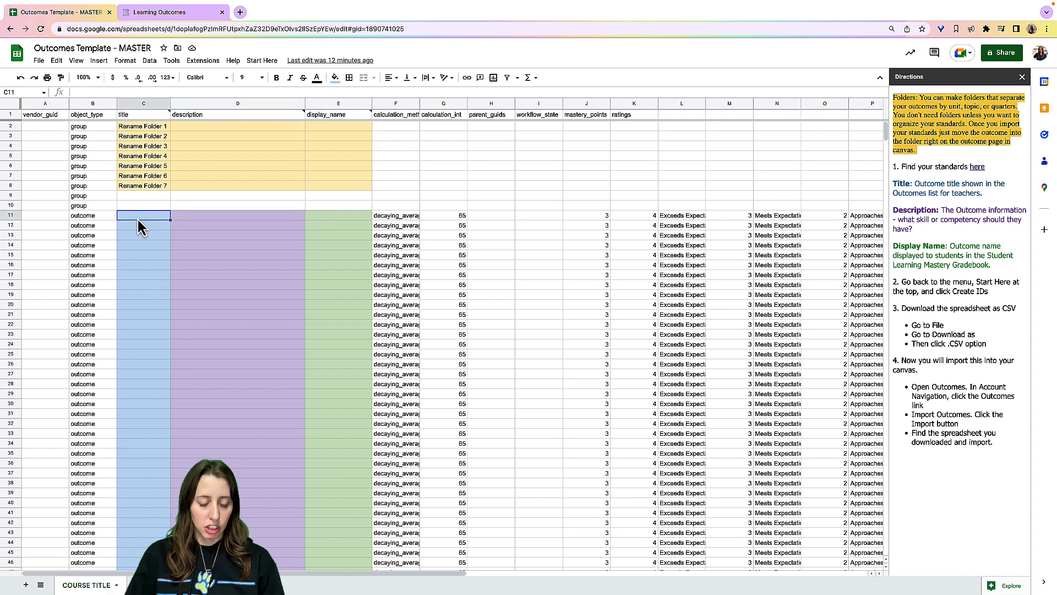
{"action": "type", "text": "Standards"}
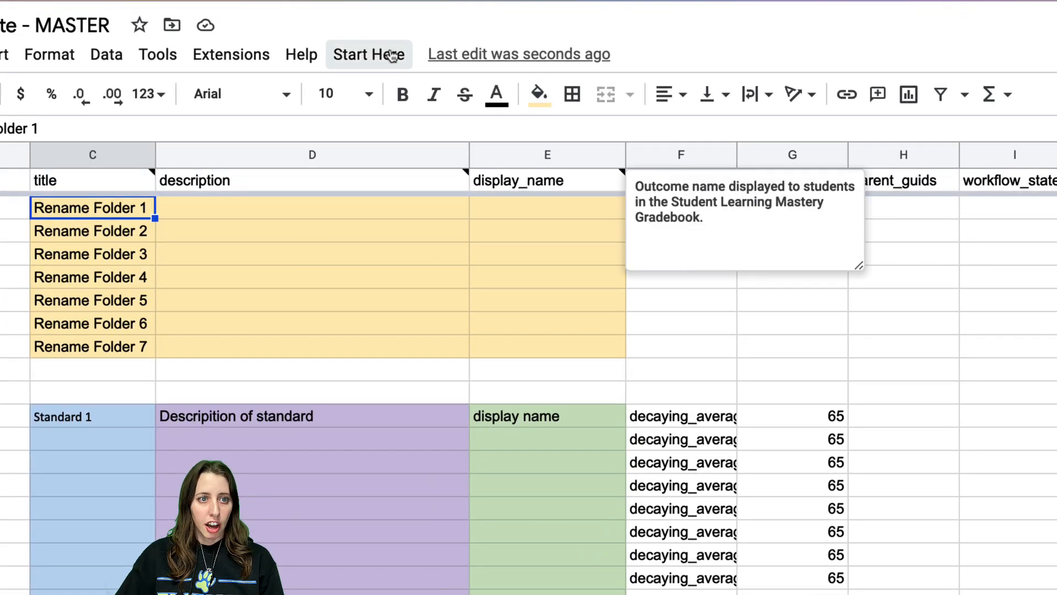
Run Last Step Create IDs for all group and outcome rows, then return to the Canvas tab
{"action": "left_click", "coordinate": [369, 54]}
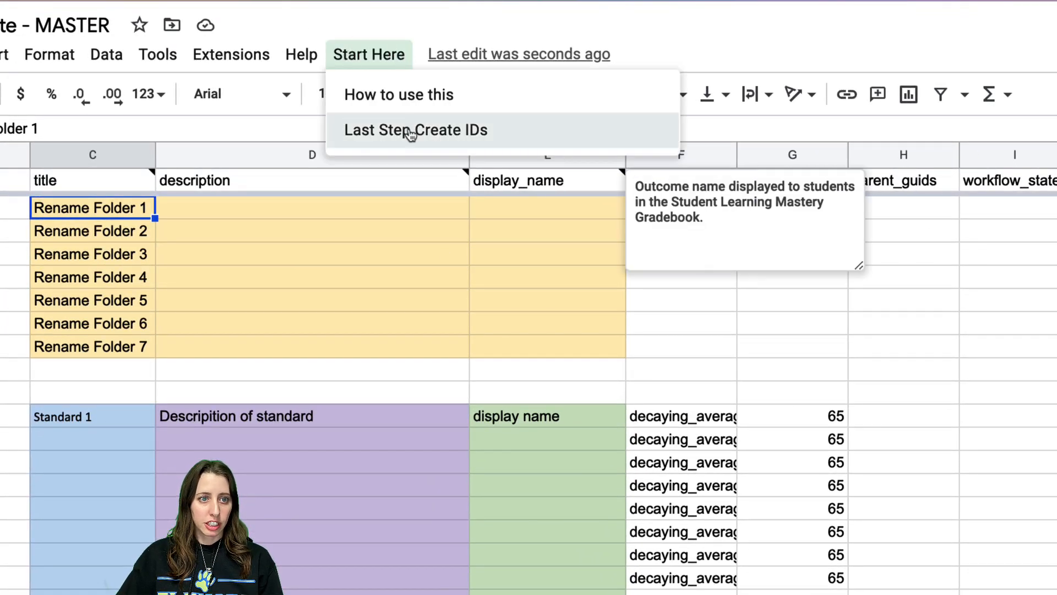
{"action": "left_click", "coordinate": [415, 130]}
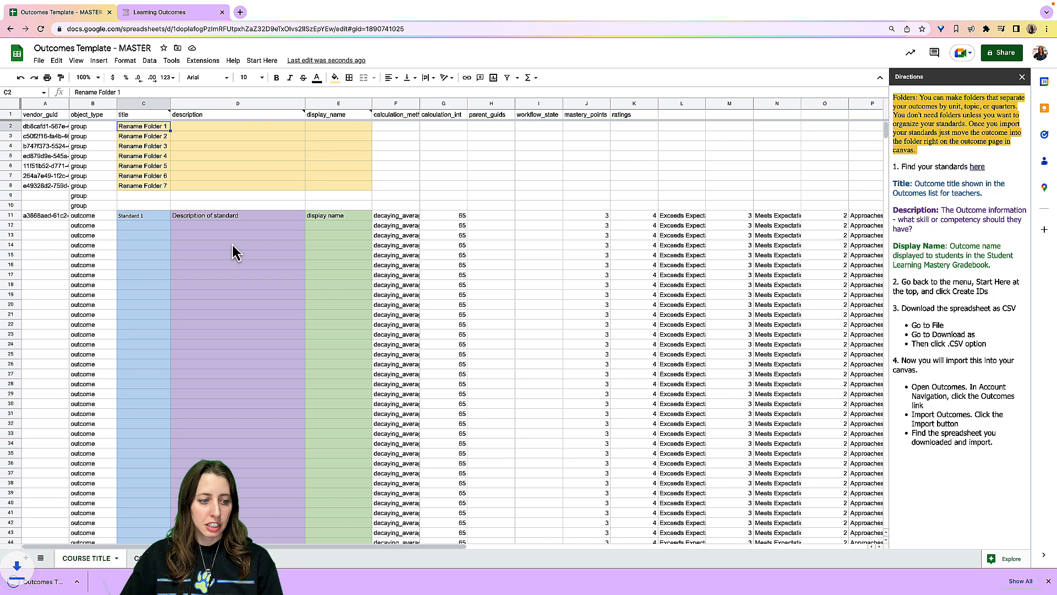
{"action": "left_click", "coordinate": [171, 13]}
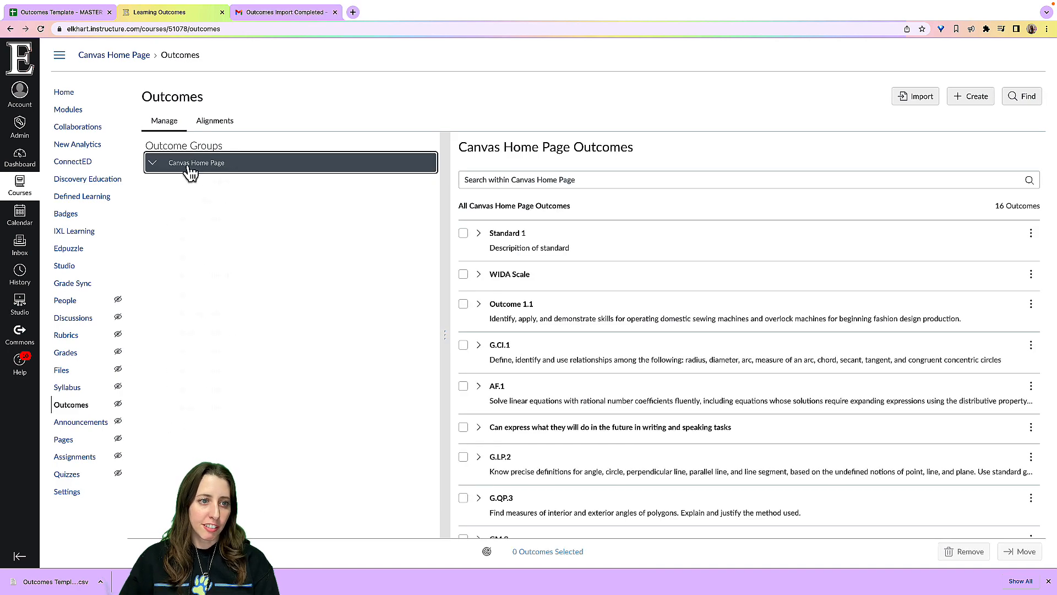
Show the imported groups under Canvas Home Page, dismiss the import error banner, and edit Standard 1
{"action": "left_click", "coordinate": [153, 162]}
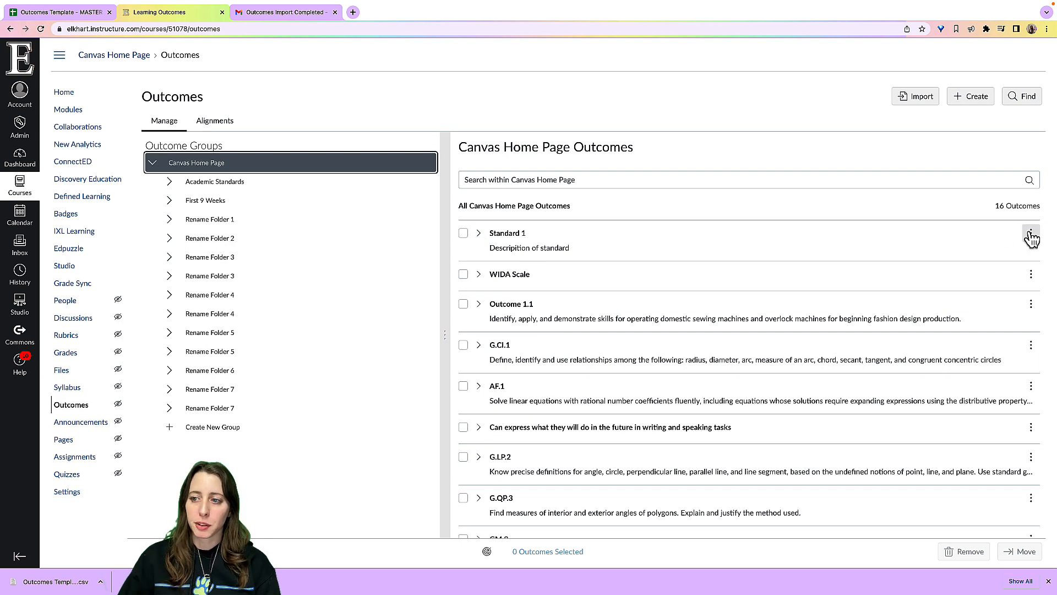
{"action": "mouse_move", "coordinate": [839, 234]}
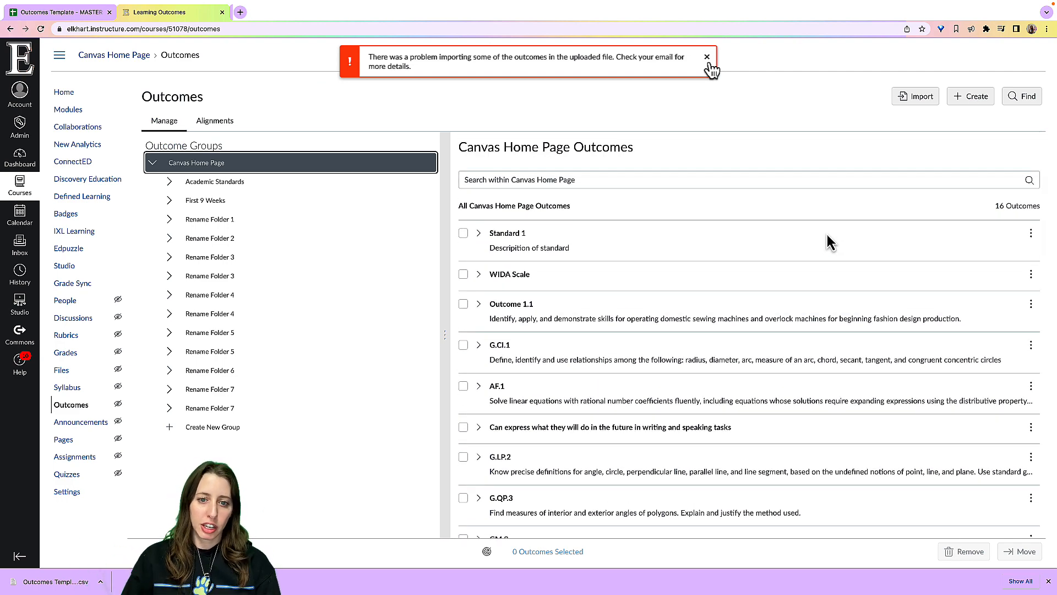
{"action": "left_click", "coordinate": [706, 57]}
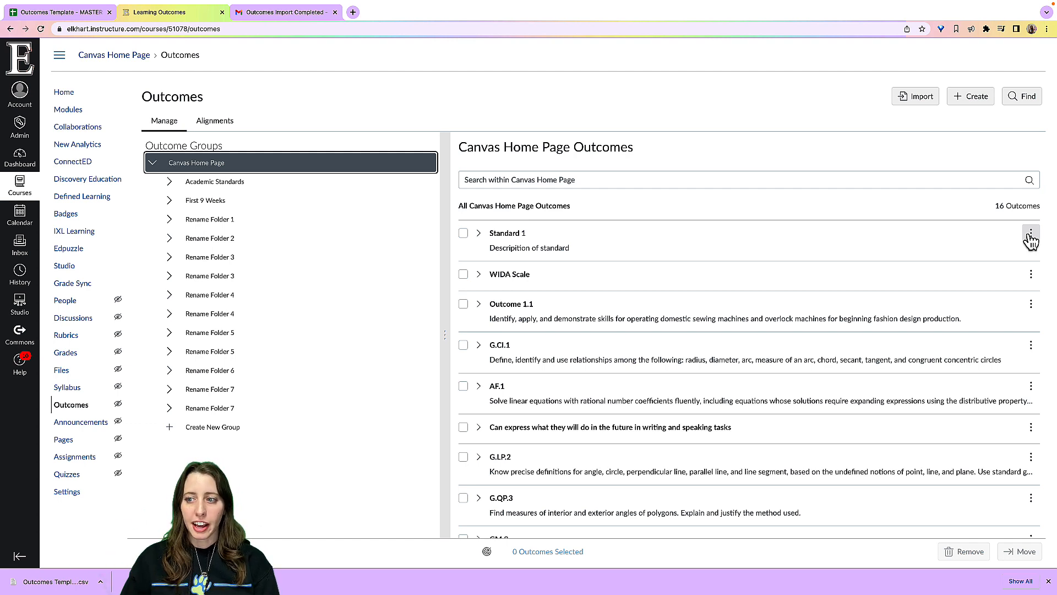
{"action": "left_click", "coordinate": [1031, 238]}
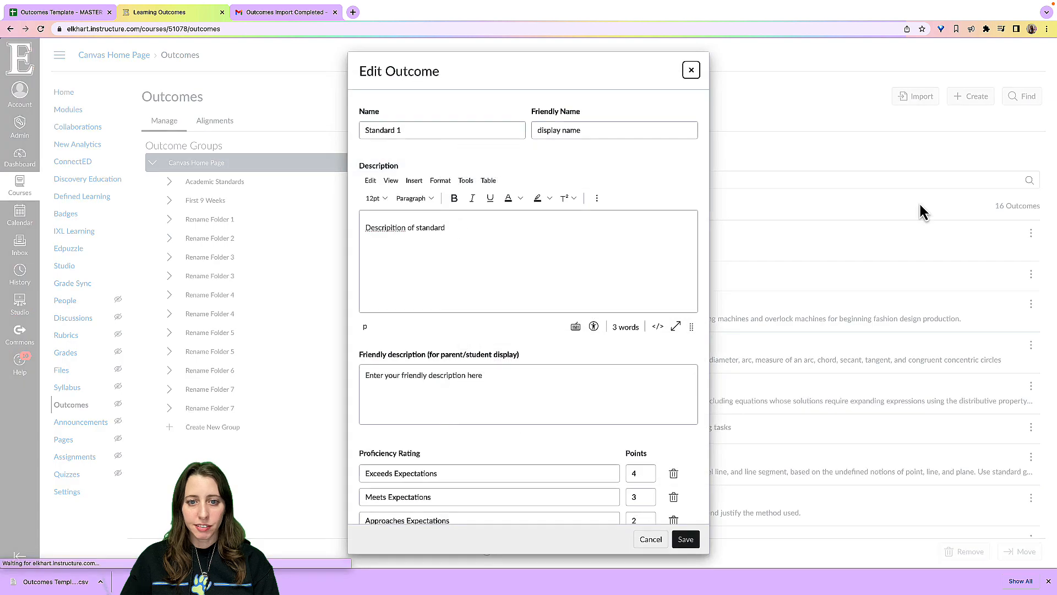
Fix the misspelled word in Standard 1's description and save the outcome
{"action": "right_click", "coordinate": [386, 227]}
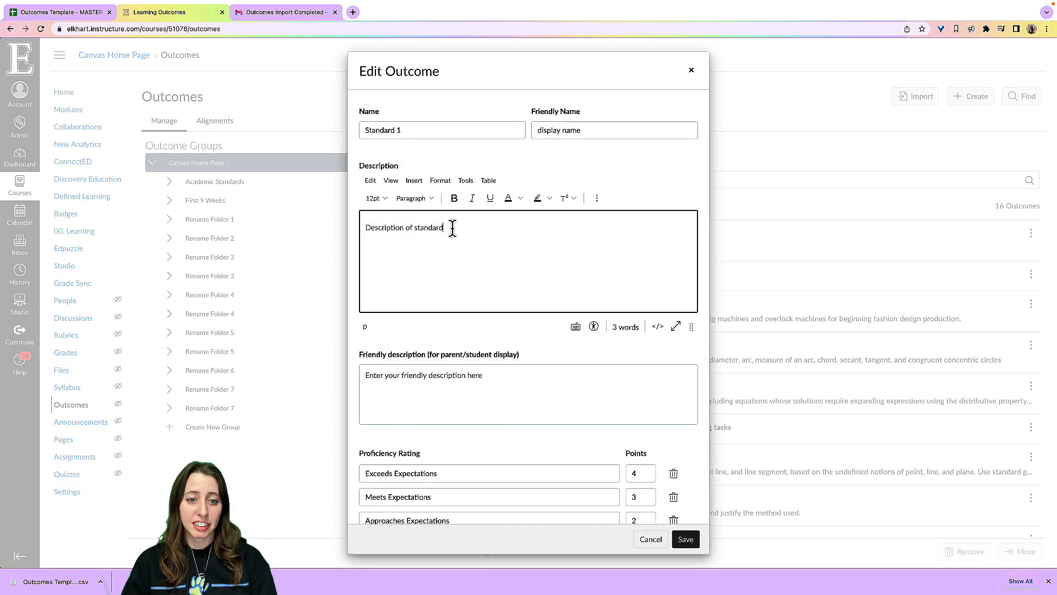
{"action": "scroll", "scroll_direction": "down", "scroll_amount": 3}
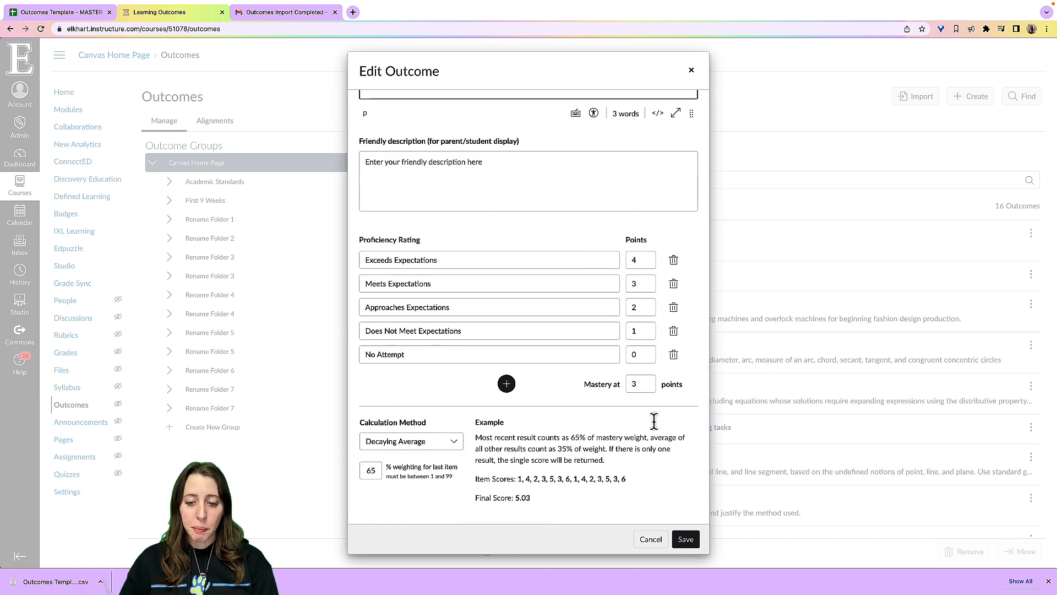
{"action": "left_click", "coordinate": [685, 539]}
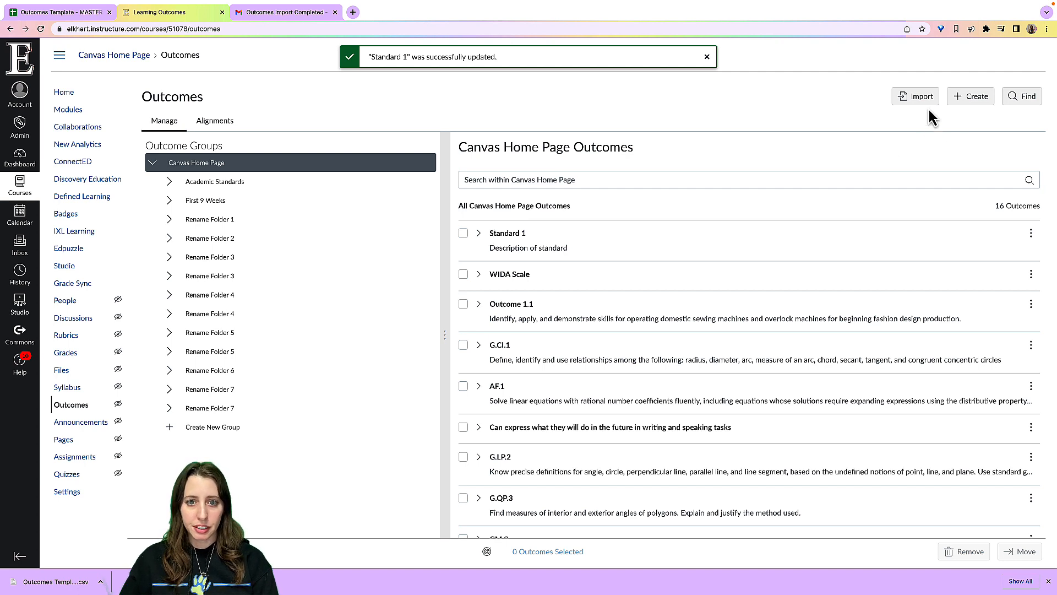
{"action": "left_click", "coordinate": [214, 120]}
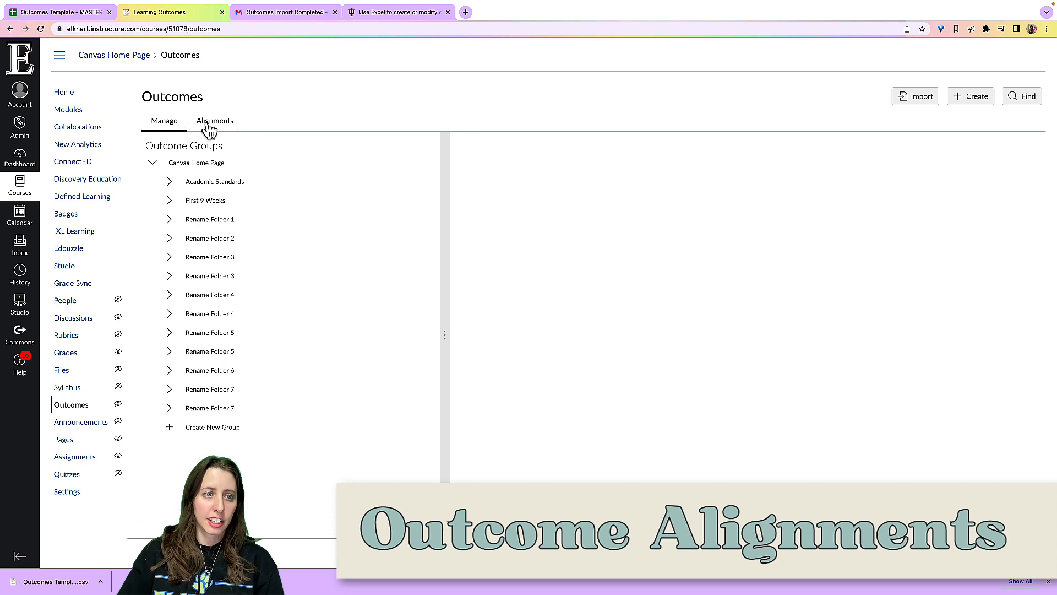
On the Alignments view, expand Standard 1 (unaligned) and G.CI.1 to list its 10 aligned items
{"action": "left_click", "coordinate": [215, 121]}
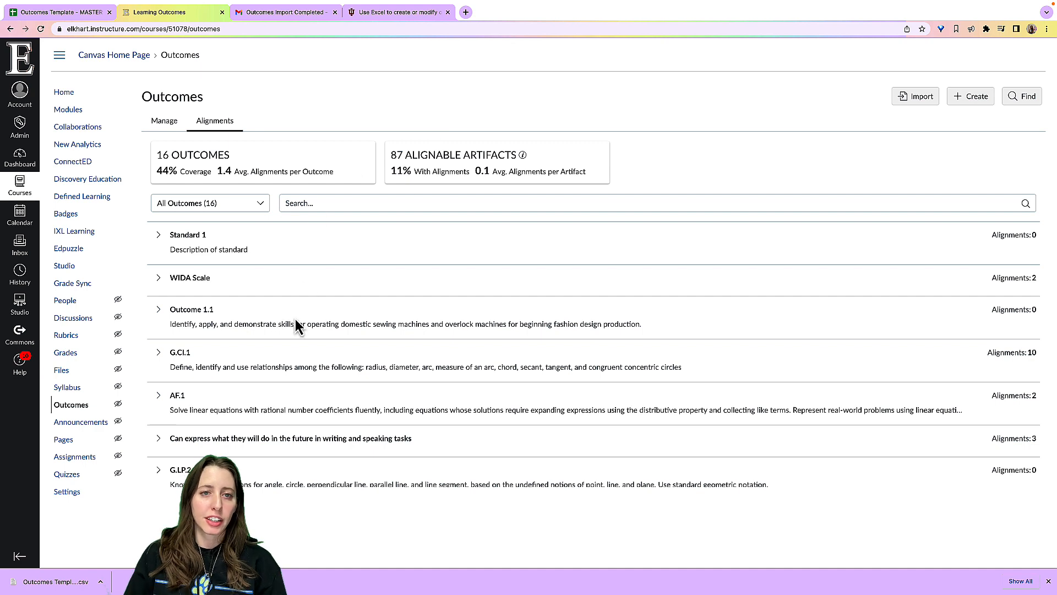
{"action": "mouse_move", "coordinate": [340, 327]}
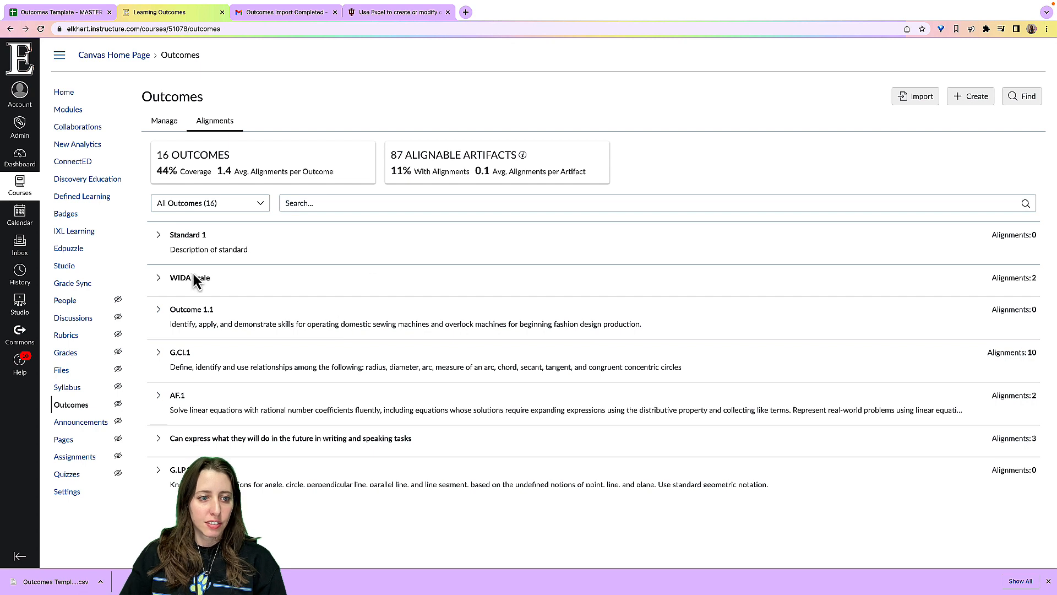
{"action": "mouse_move", "coordinate": [232, 245]}
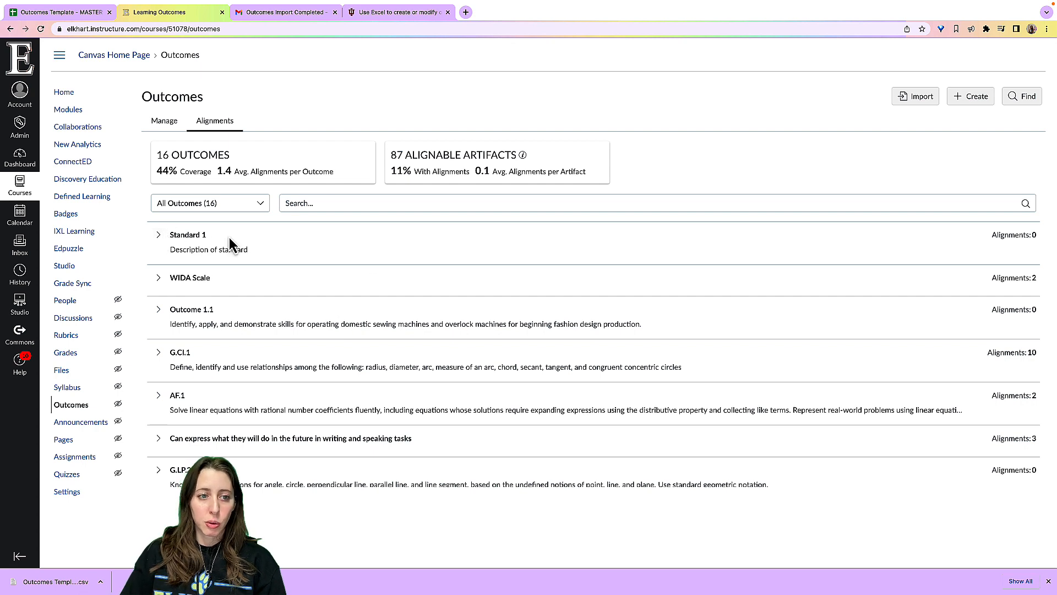
{"action": "left_click", "coordinate": [158, 234]}
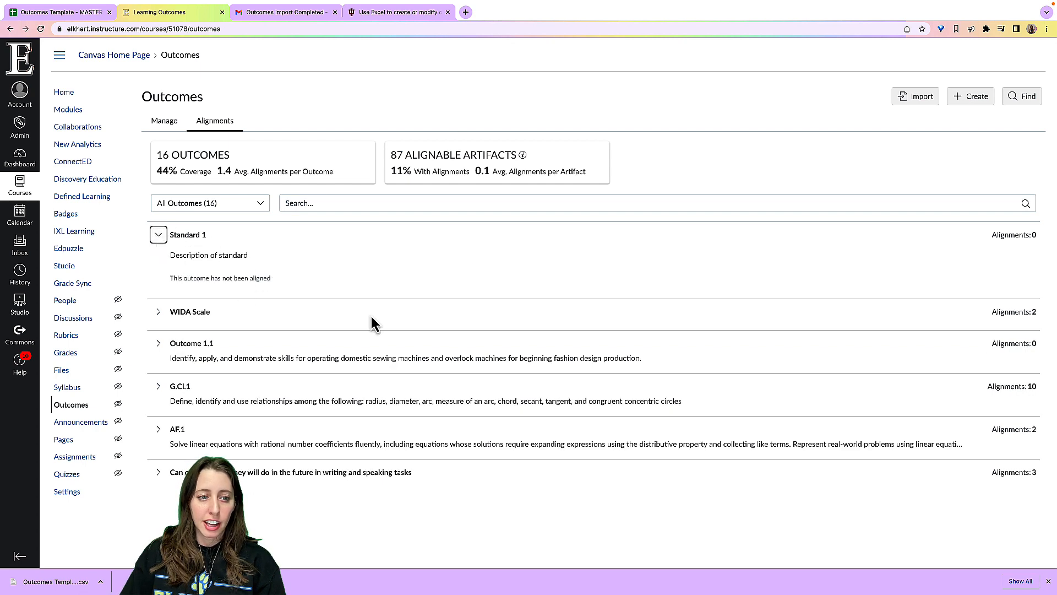
{"action": "left_click", "coordinate": [159, 342]}
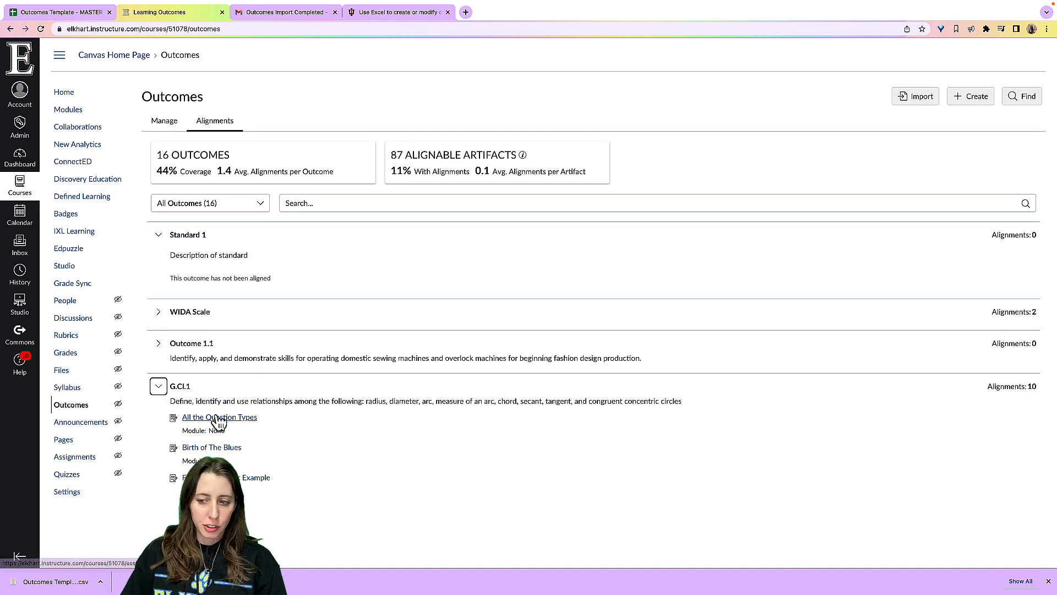
{"action": "scroll", "scroll_direction": "down", "scroll_amount": 3}
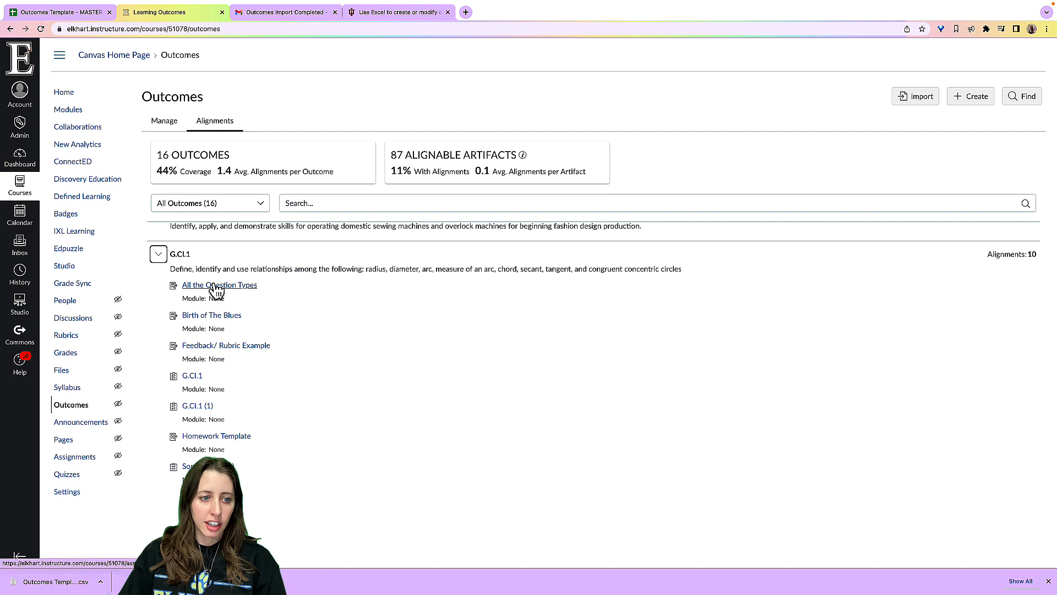
{"action": "scroll", "scroll_direction": "down", "scroll_amount": 3}
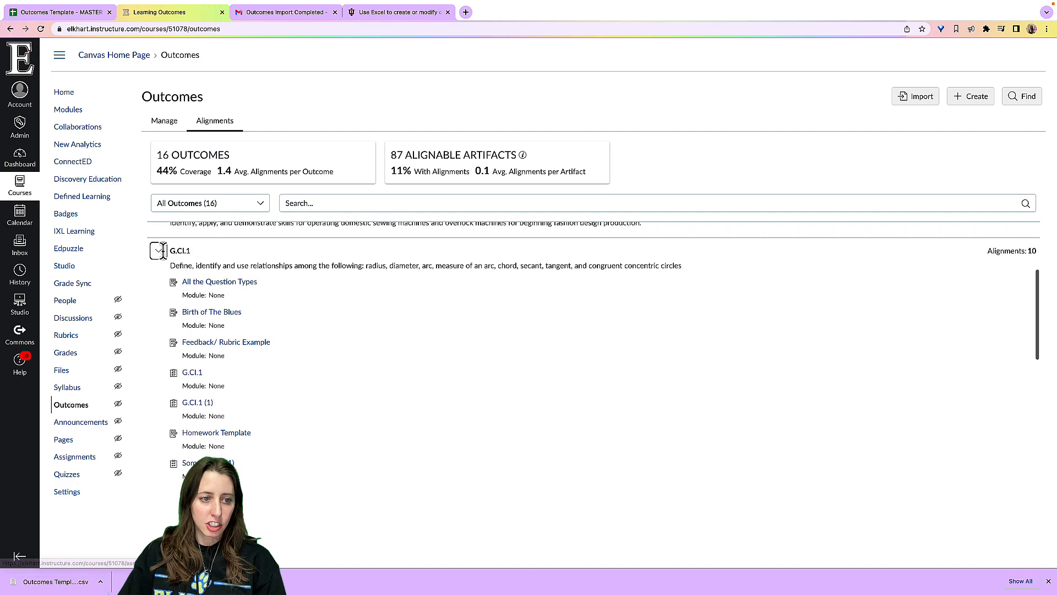